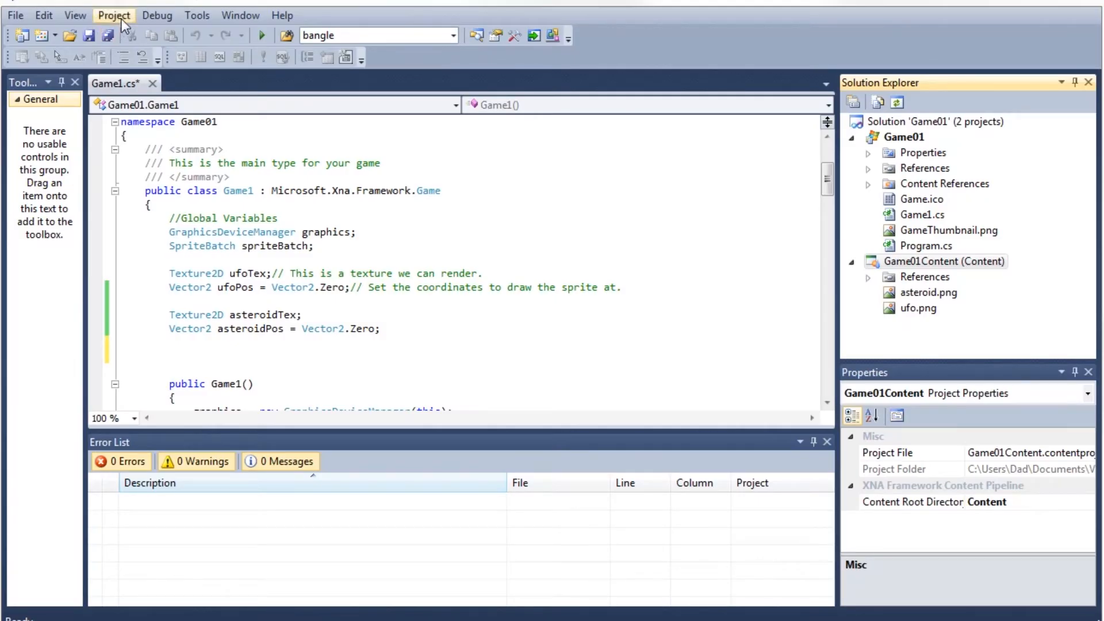
- Add a new Sprite Font item named mainFont to the Game01Content project
left_click(114, 15)
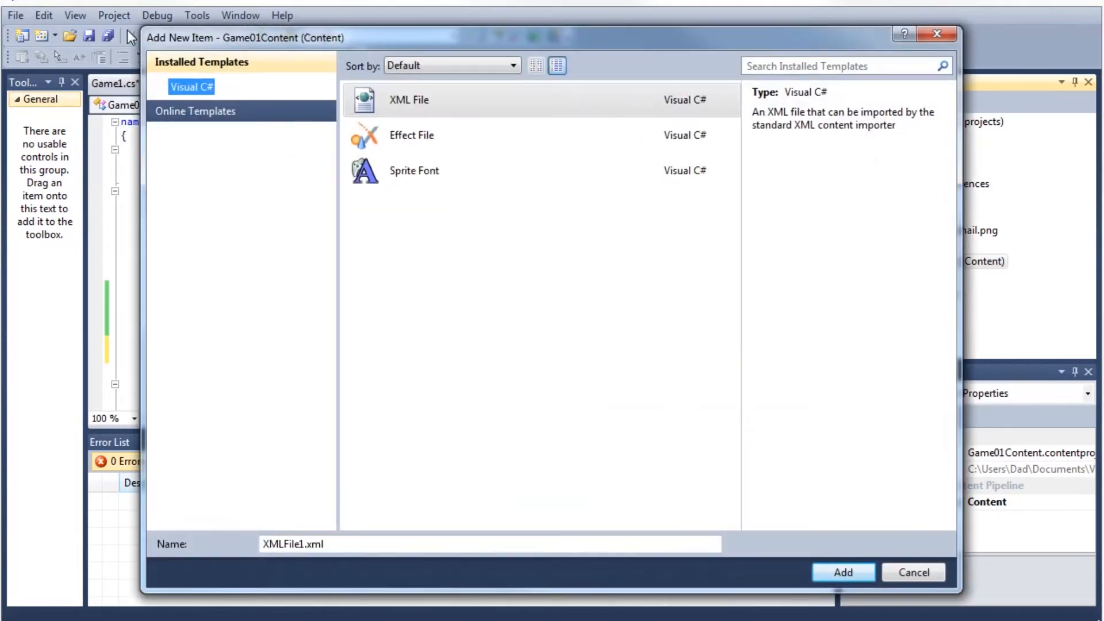
left_click(414, 170)
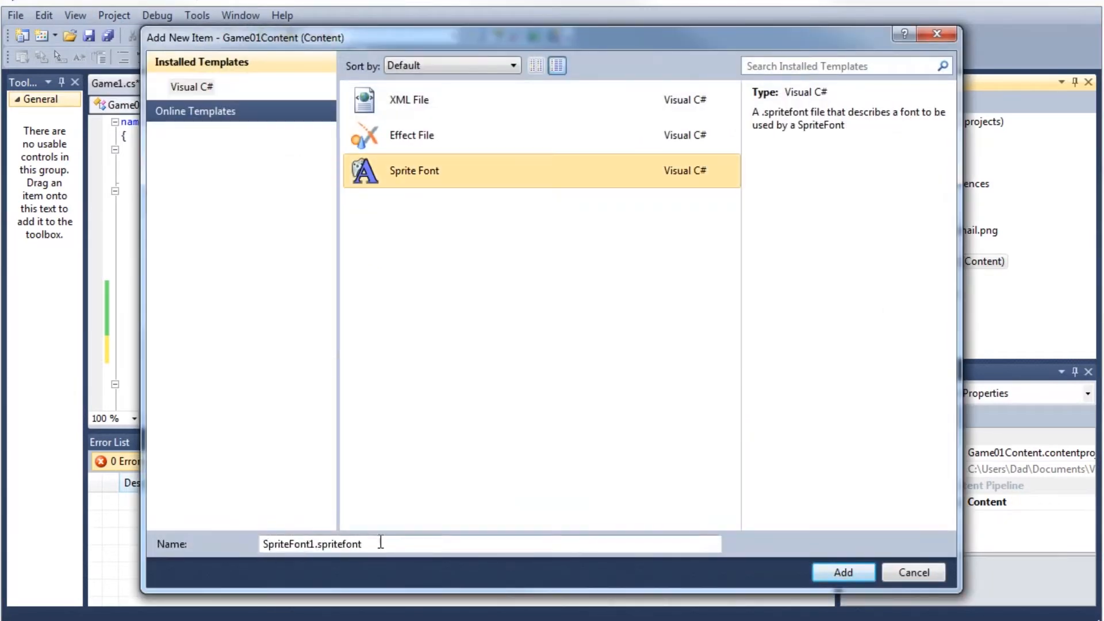
type("mainF")
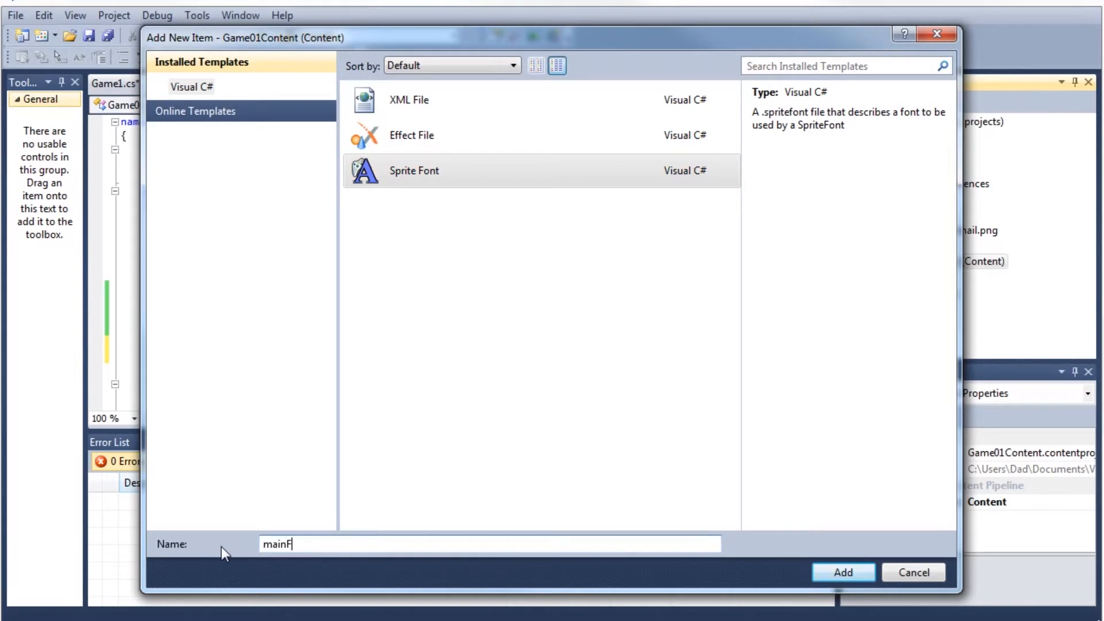
type("ont")
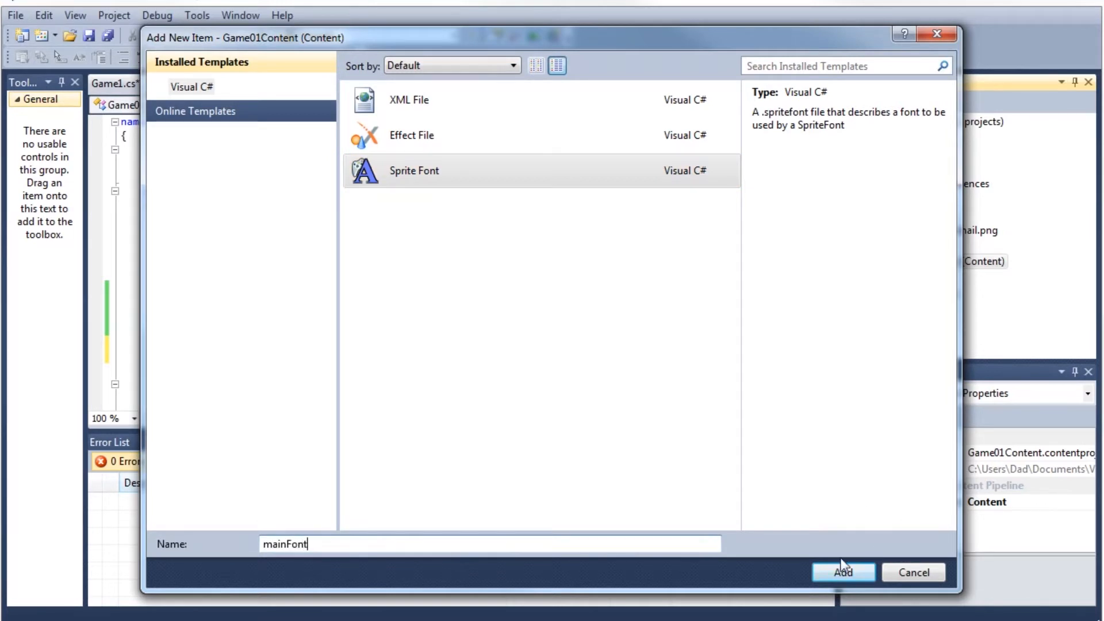
left_click(842, 571)
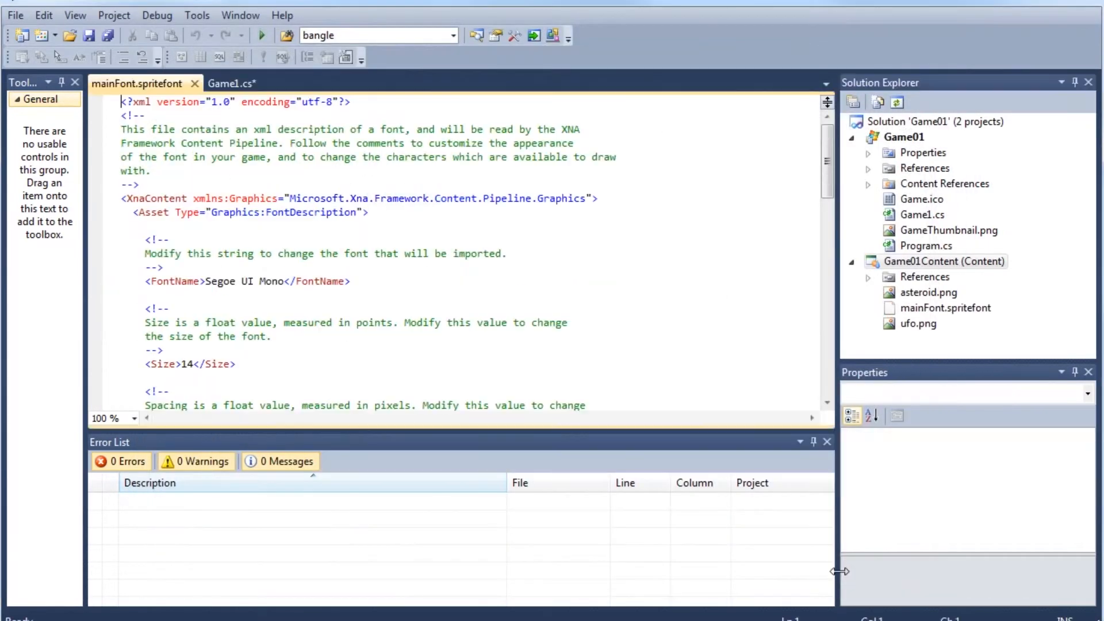
left_click(946, 308)
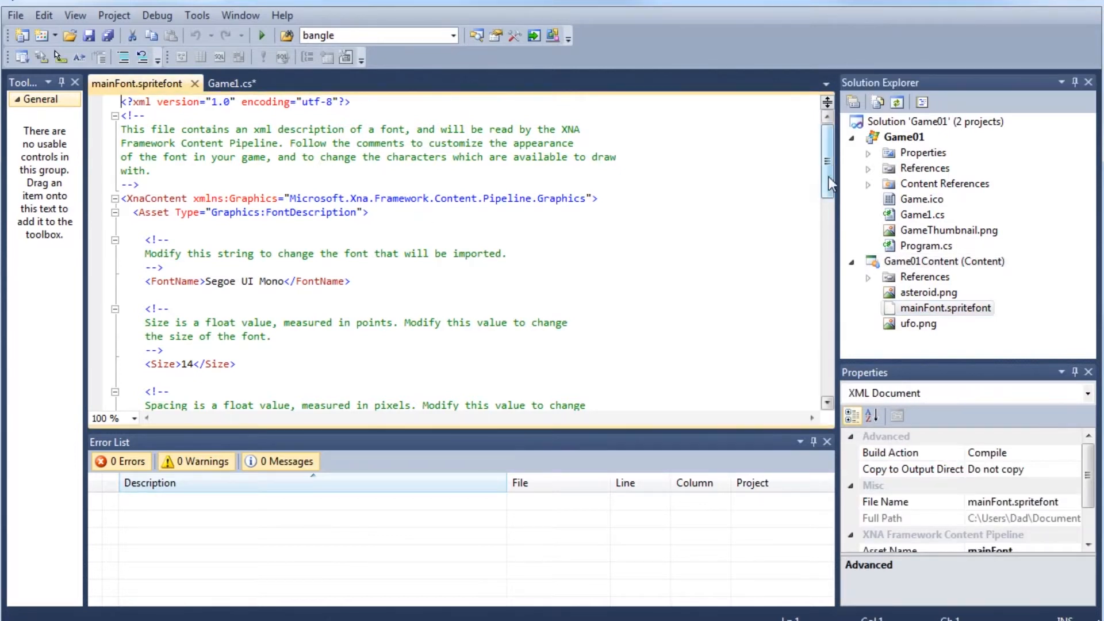
scroll("down", 3)
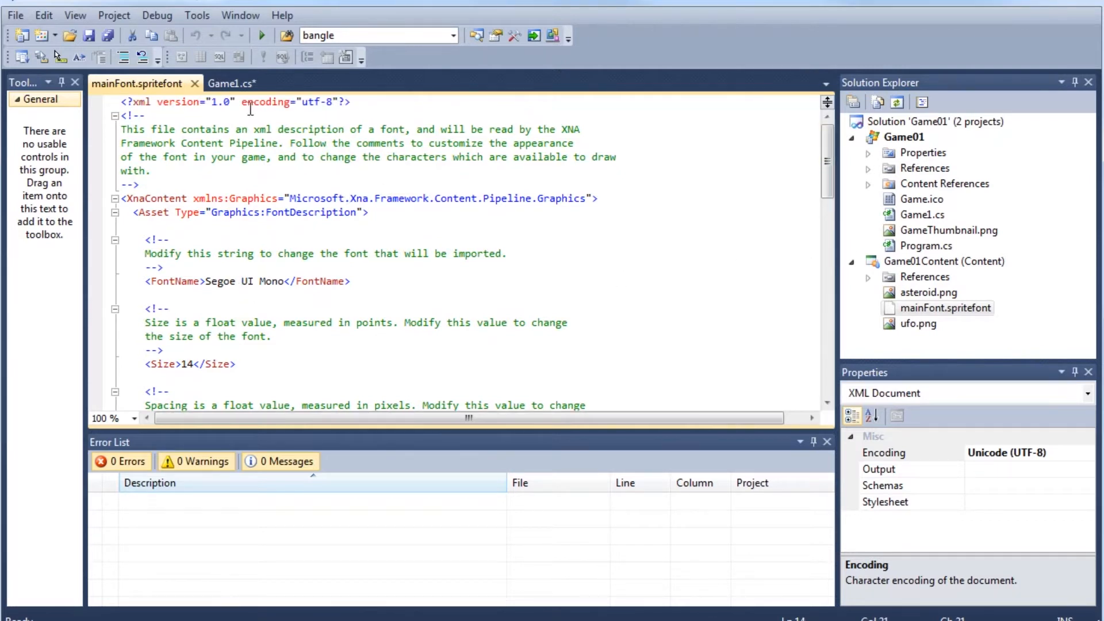
left_click(231, 83)
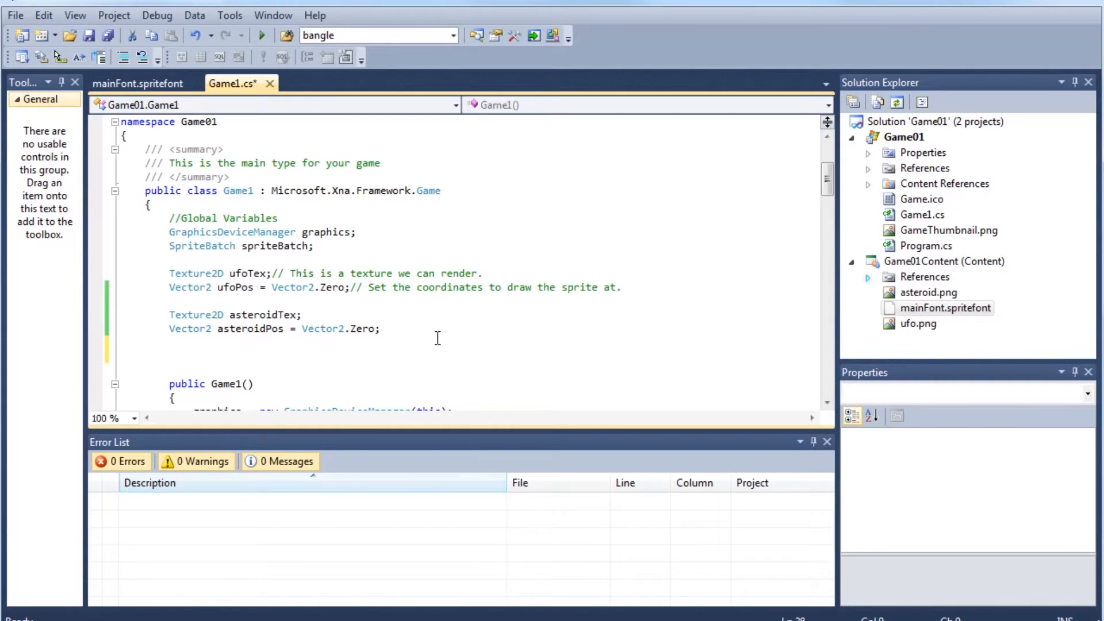
- Declare 'SpriteFont font;' and 'int score = 0;' as Game1 global variables
type("SpriteFont")
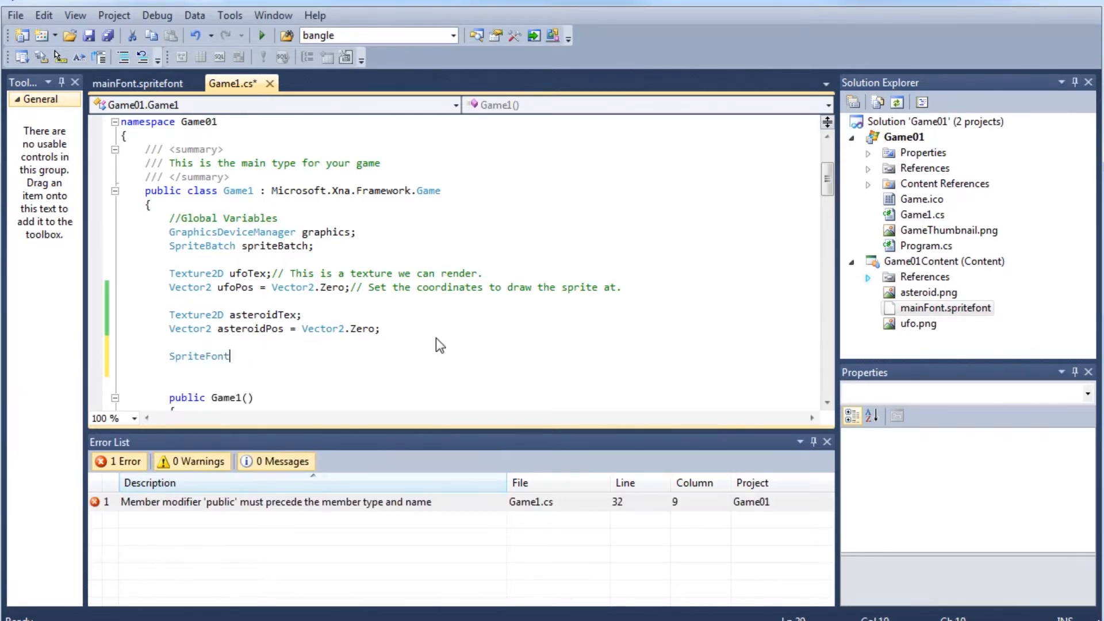
type("font")
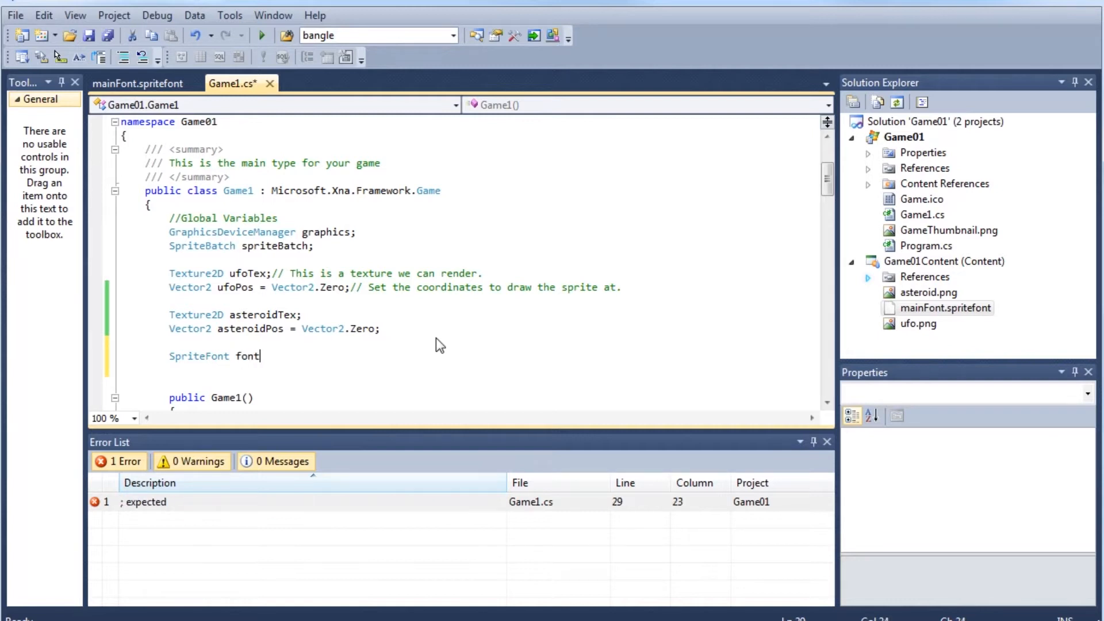
type(";")
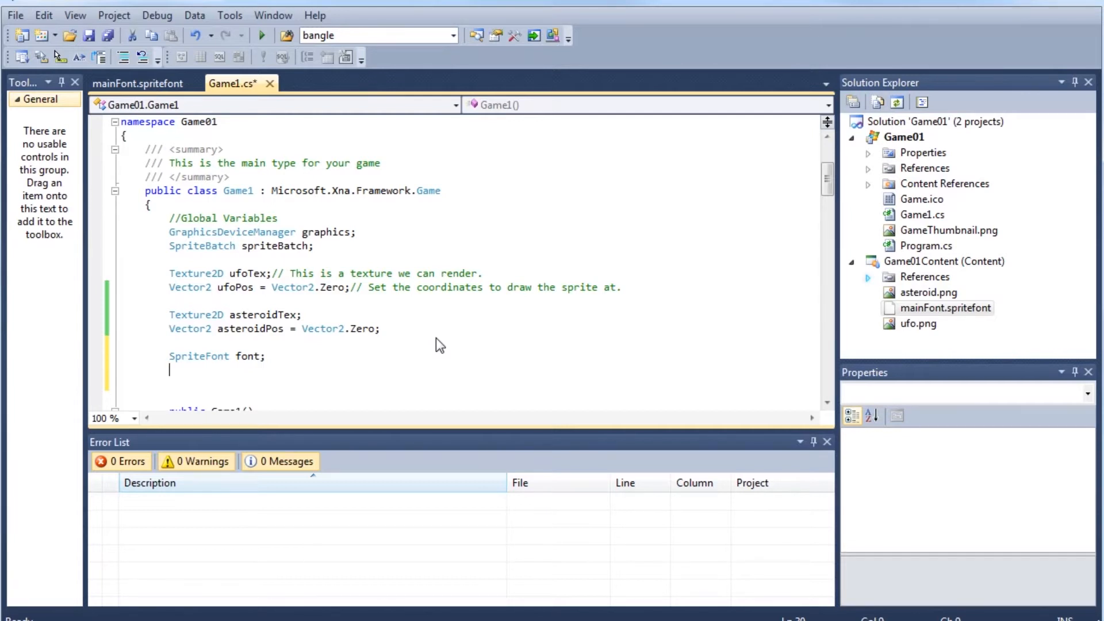
type("int sc")
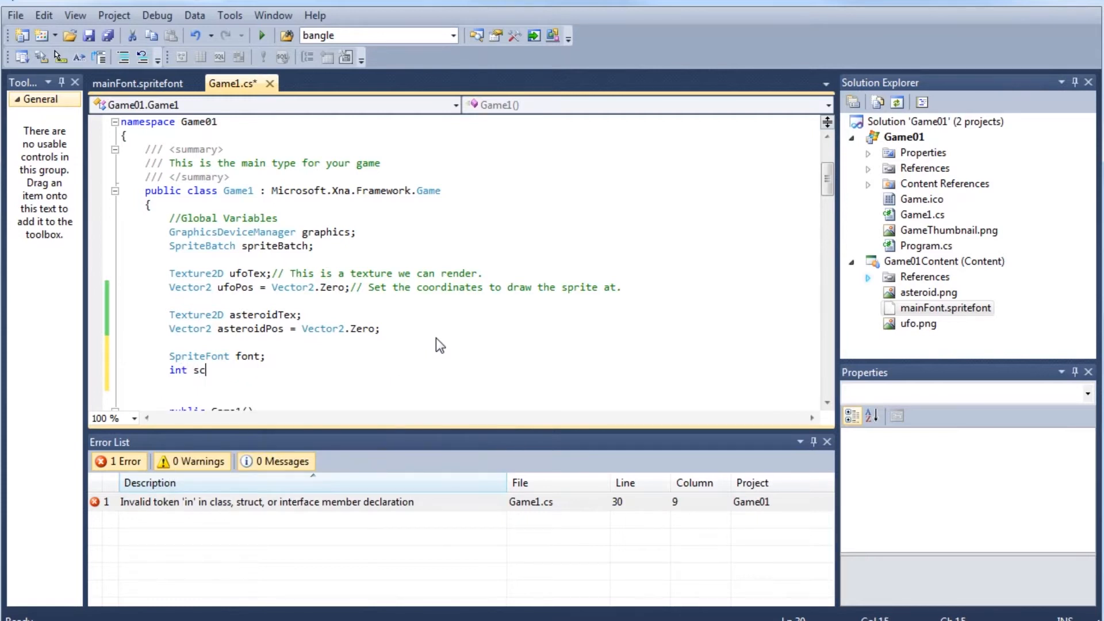
type("ore = 0")
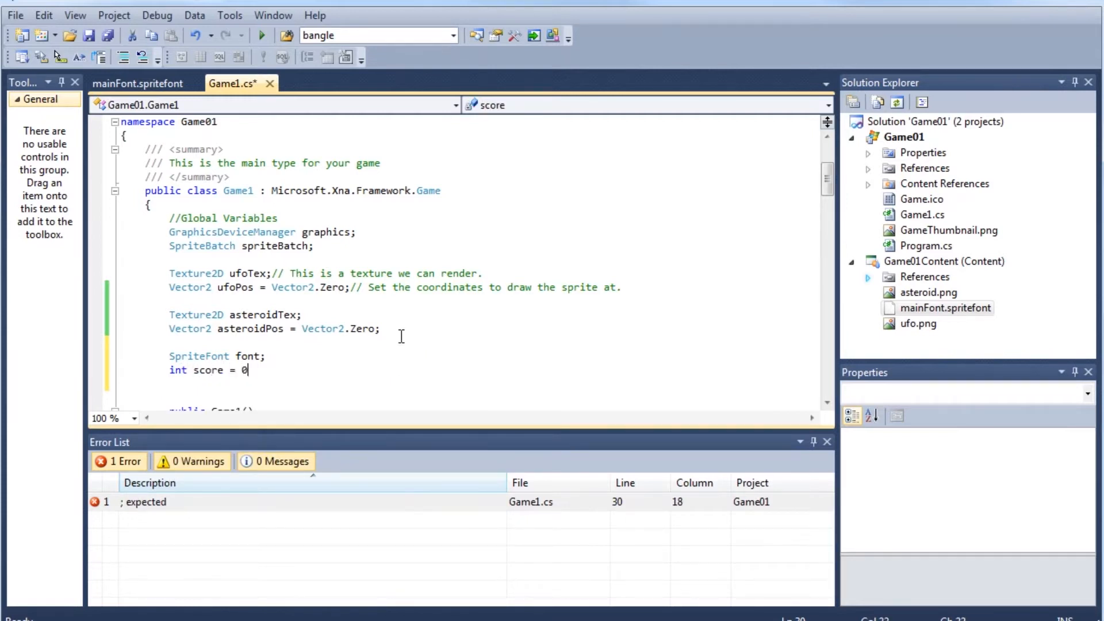
type(";")
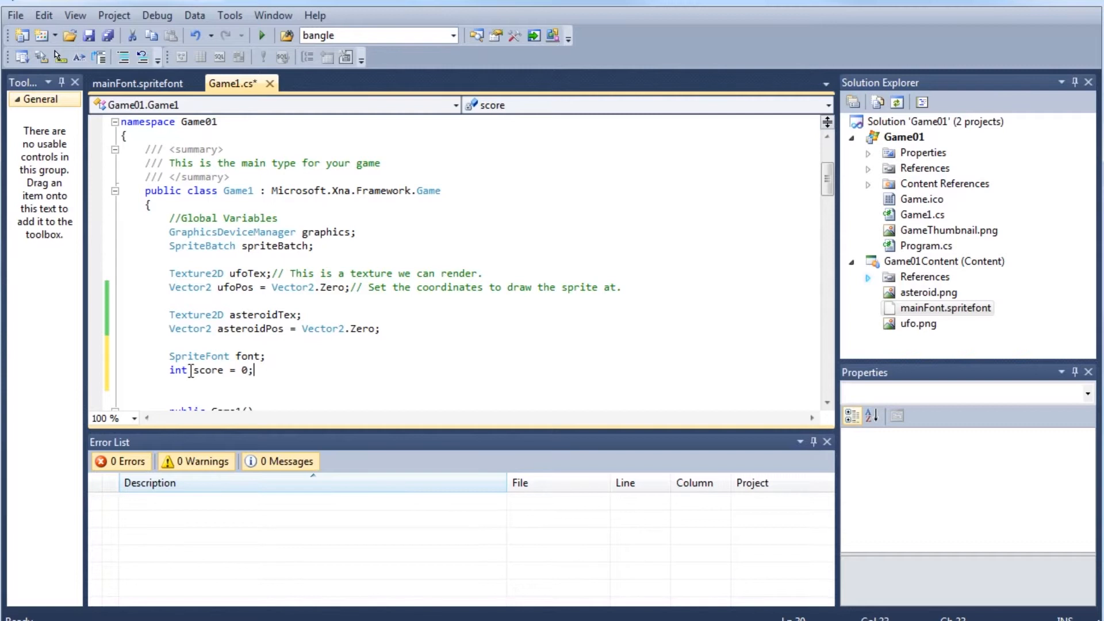
double_click(176, 370)
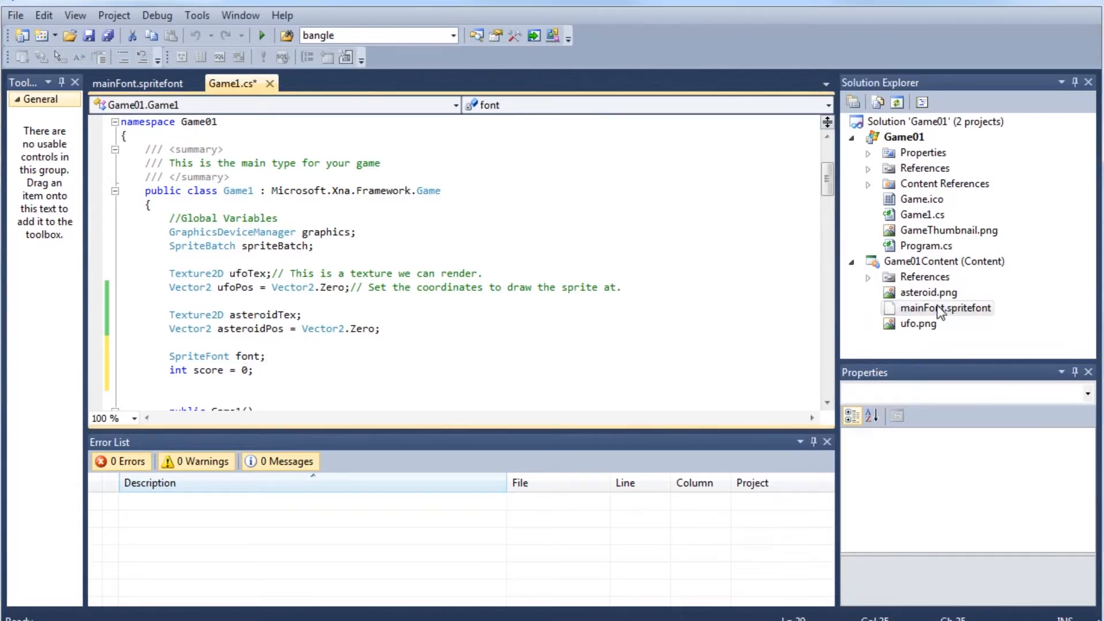
- Add font = Content.Load<SpriteFont>("mainFont"); in LoadContent after the texture loads
scroll("down", 3)
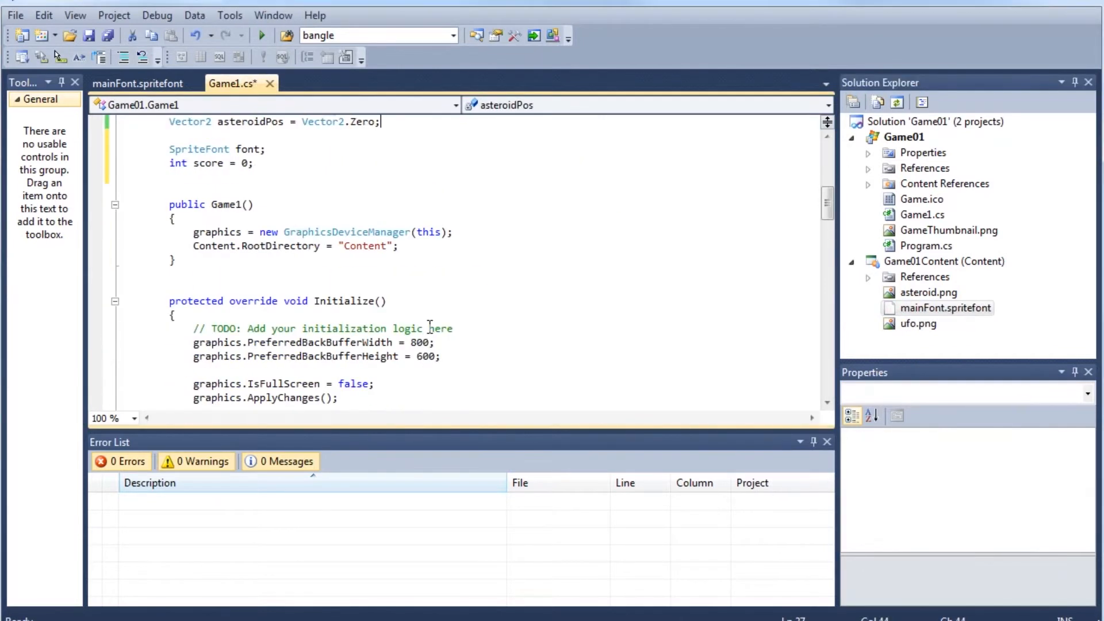
scroll("down", 3)
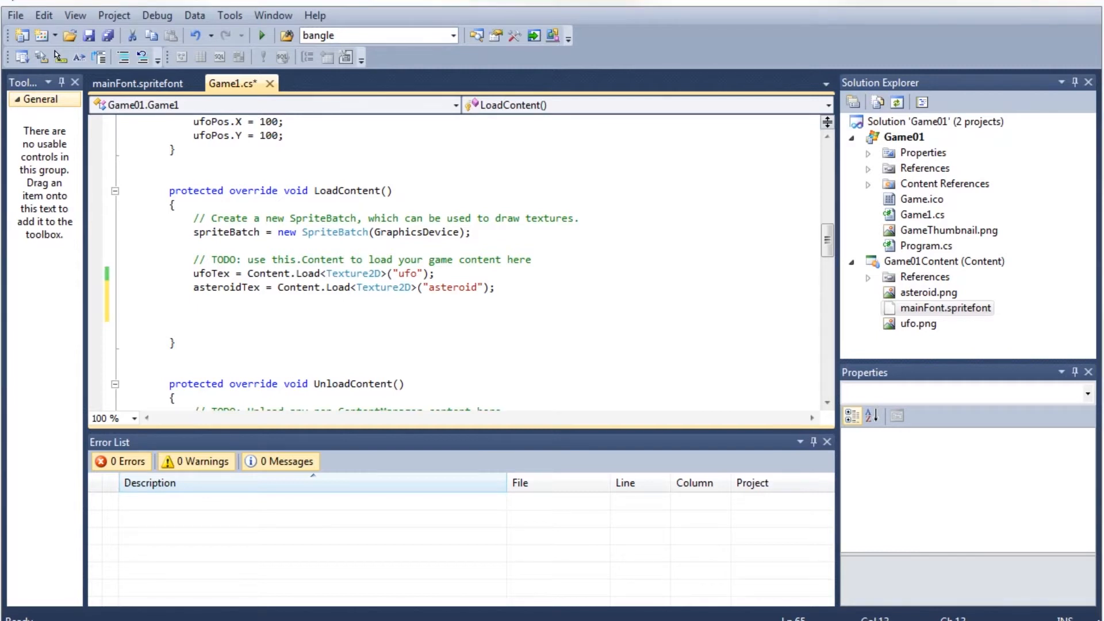
type("font = Content.Load<SpriteFont>(\"mainFont\"); //NEW LINE")
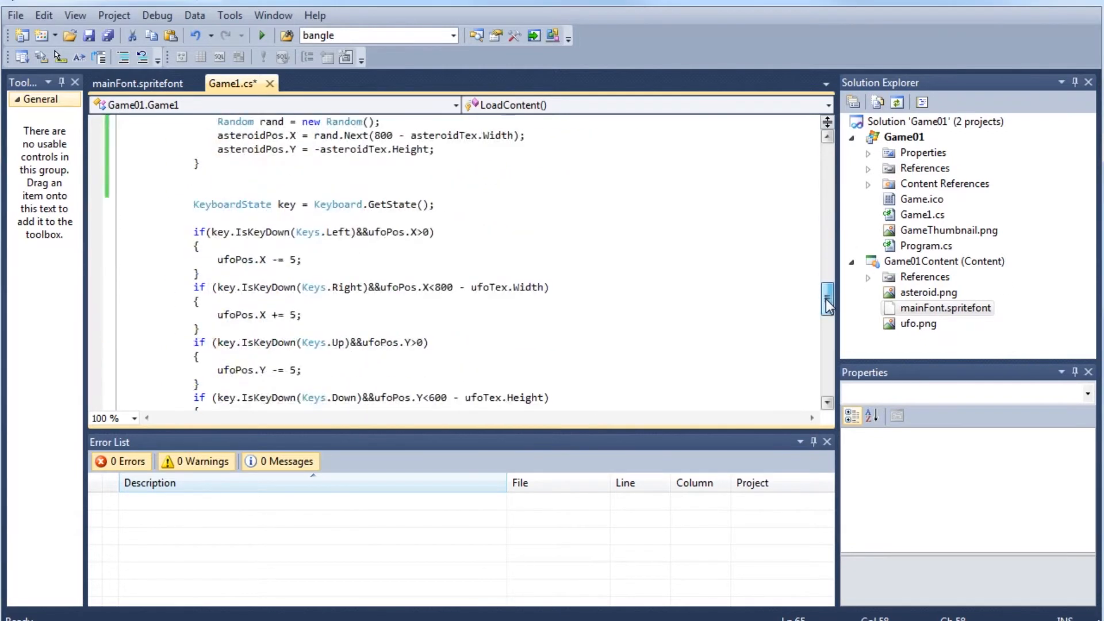
scroll("down", 3)
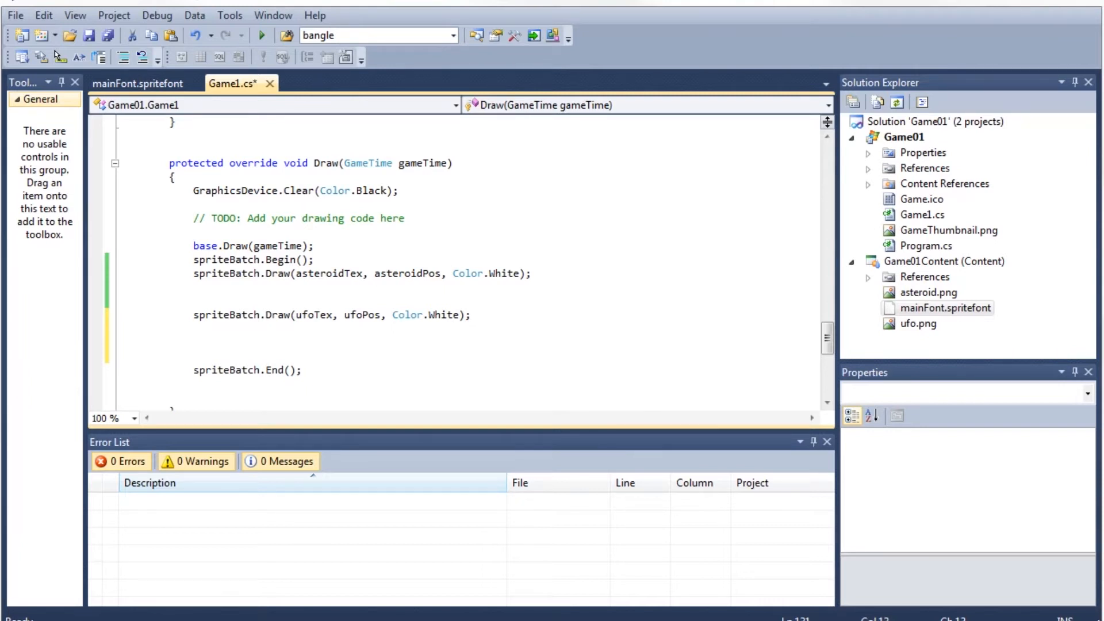
- Add spriteBatch.DrawString(font, "Score: " + score, new Vector2(20, 10), Color.White); after the UFO draw call
left_click(193, 343)
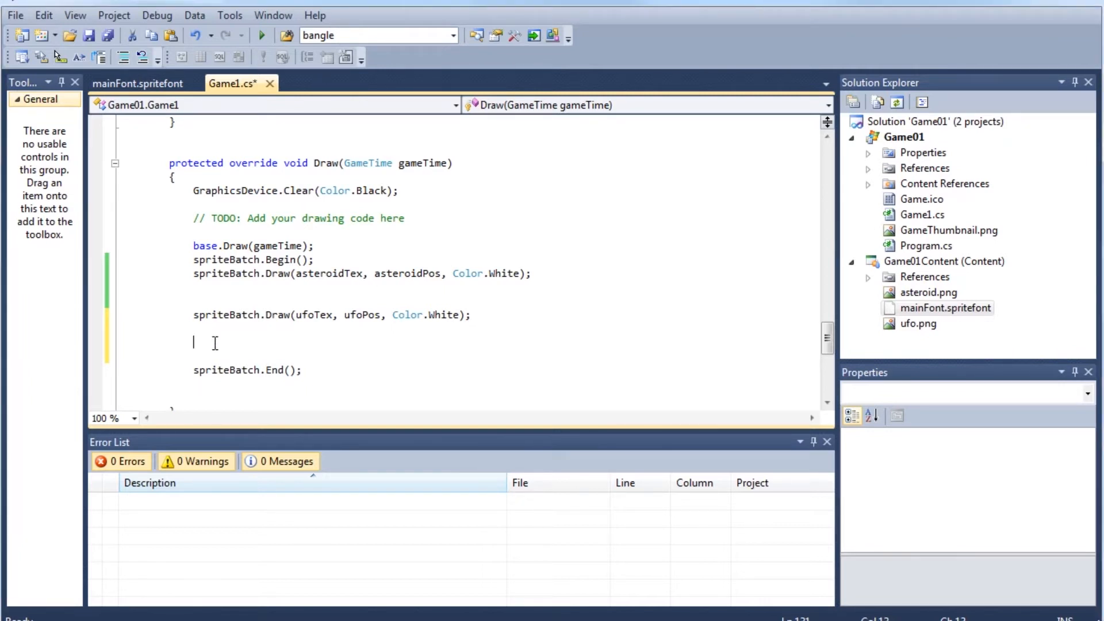
type("spriteBatch.DrawString(font, \"Score: \" + score, new Vector2(20, 10), Color.White);")
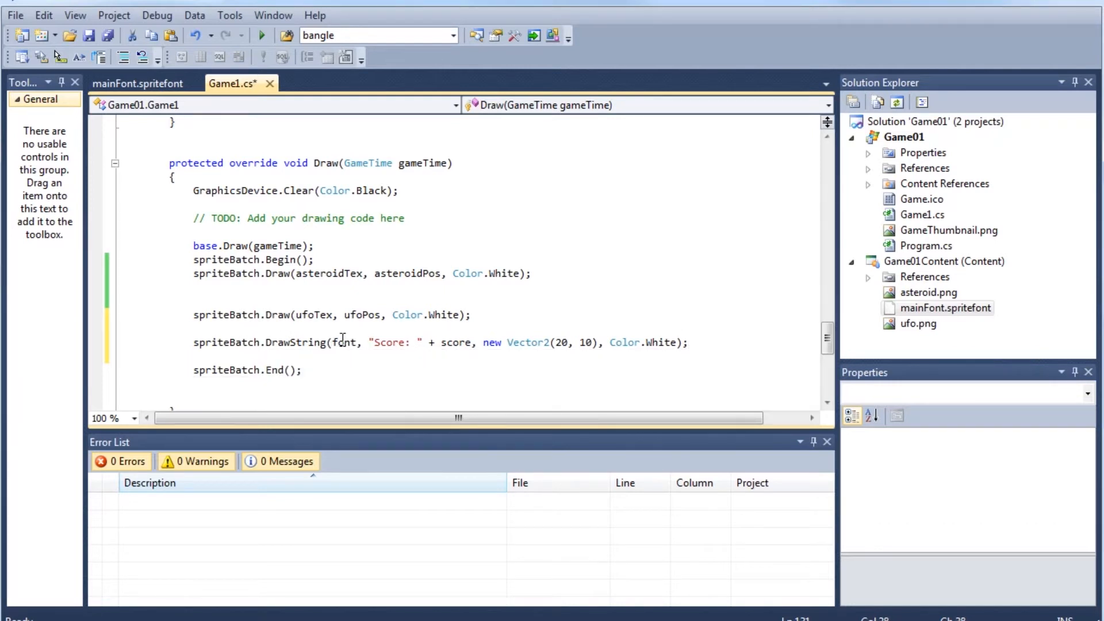
left_click_drag(369, 343, 419, 343)
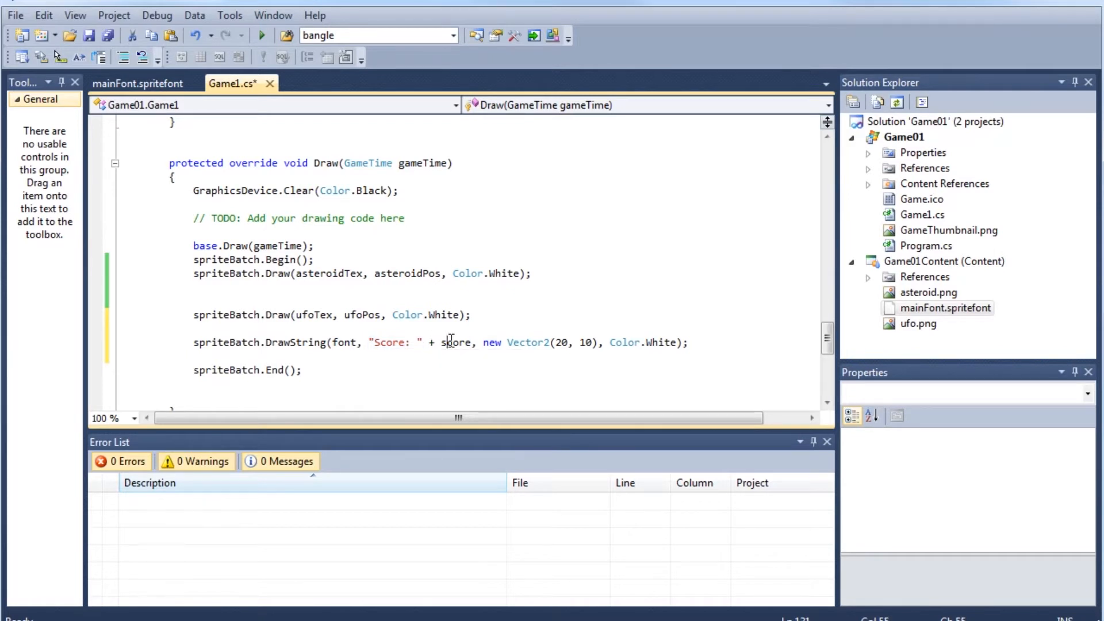
double_click(457, 343)
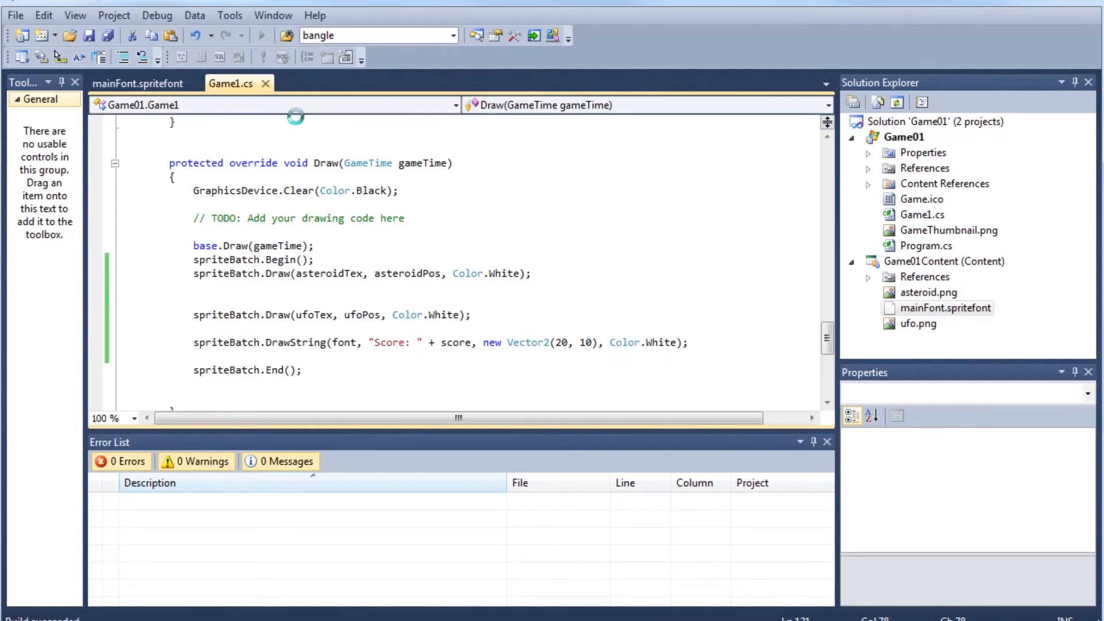
left_click(261, 35)
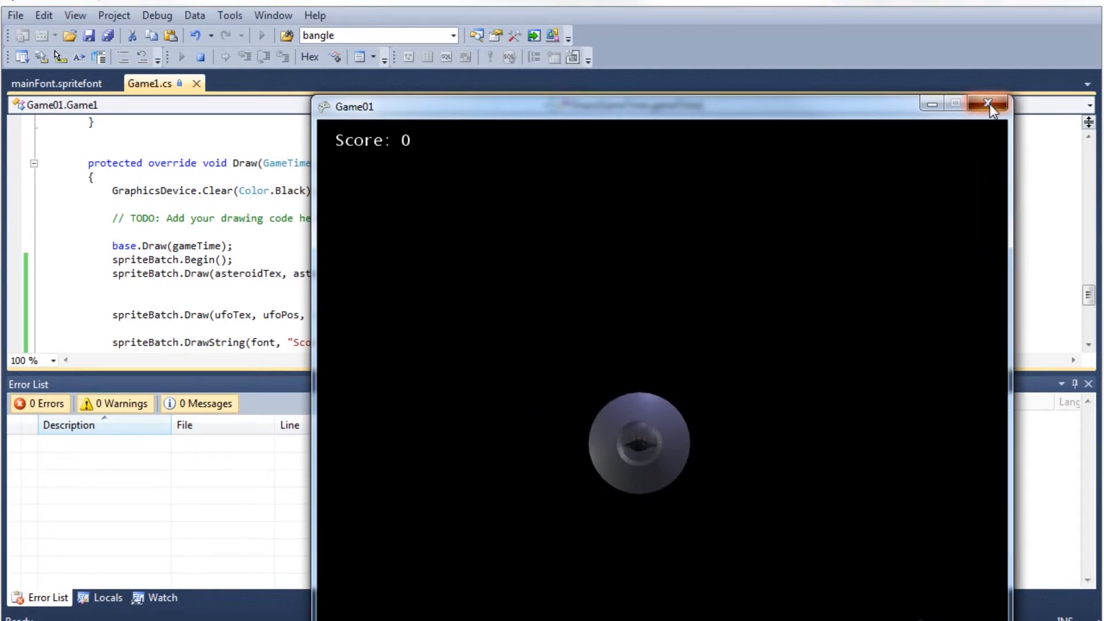
left_click(989, 104)
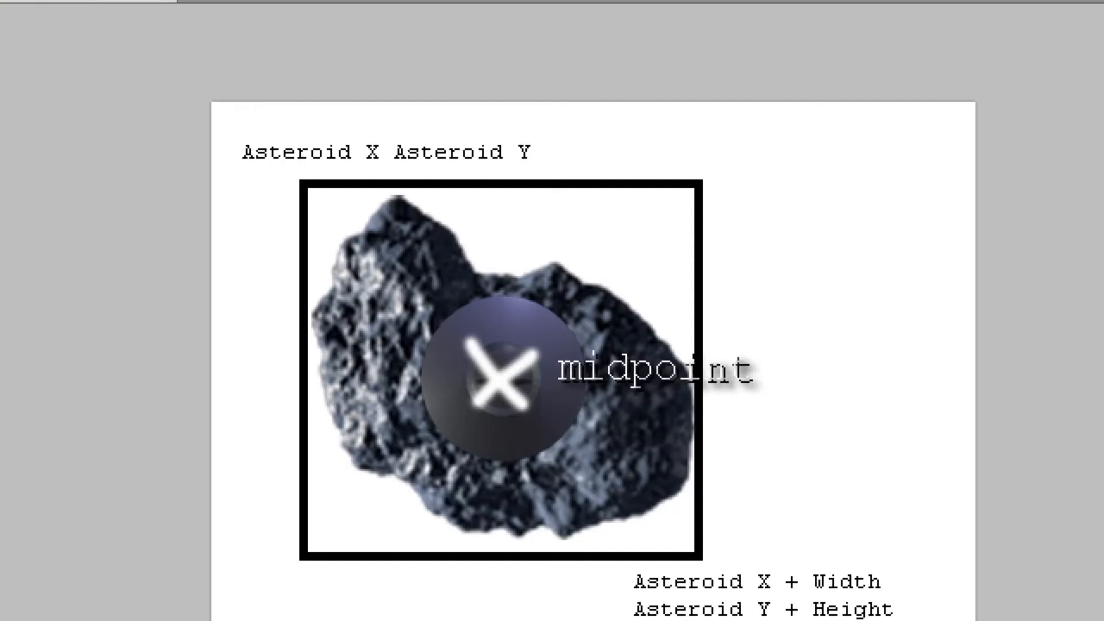
mouse_move(602, 483)
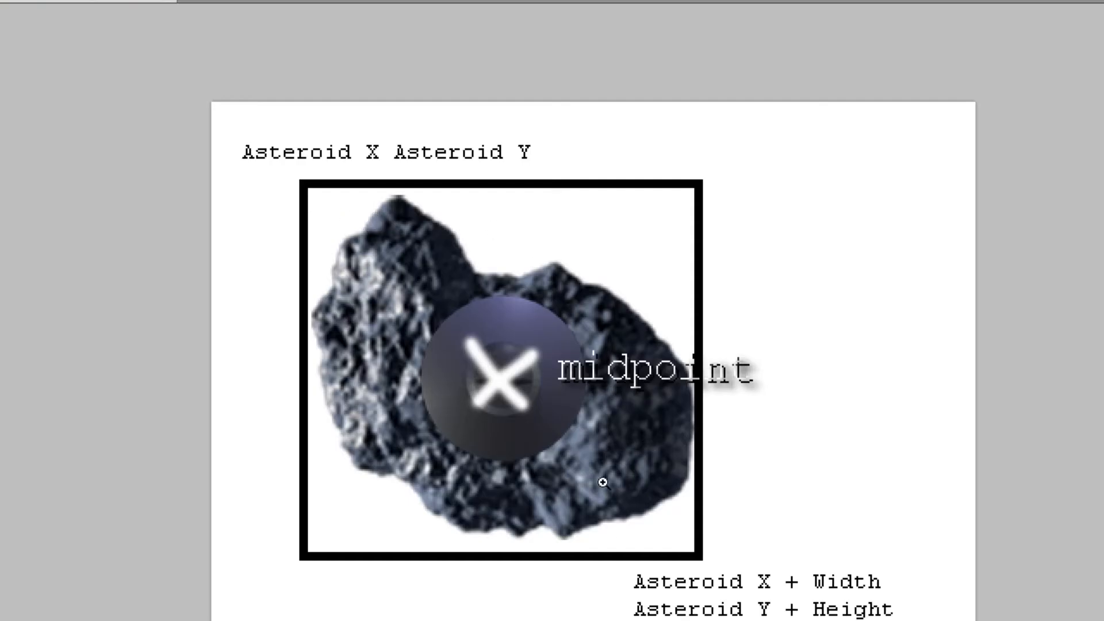
mouse_move(264, 157)
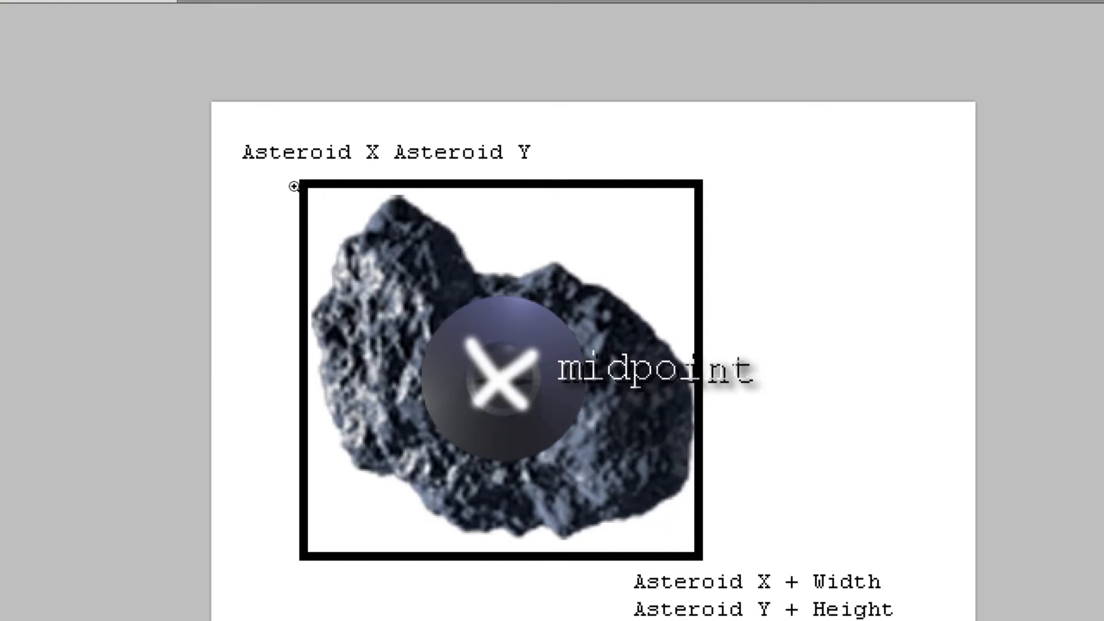
mouse_move(303, 179)
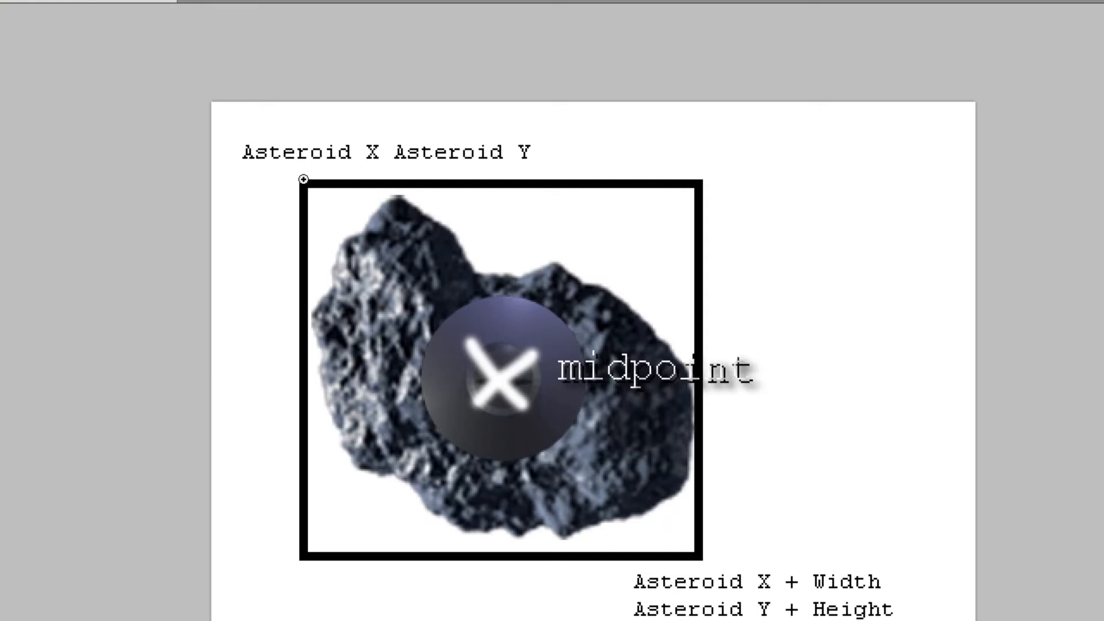
mouse_move(481, 455)
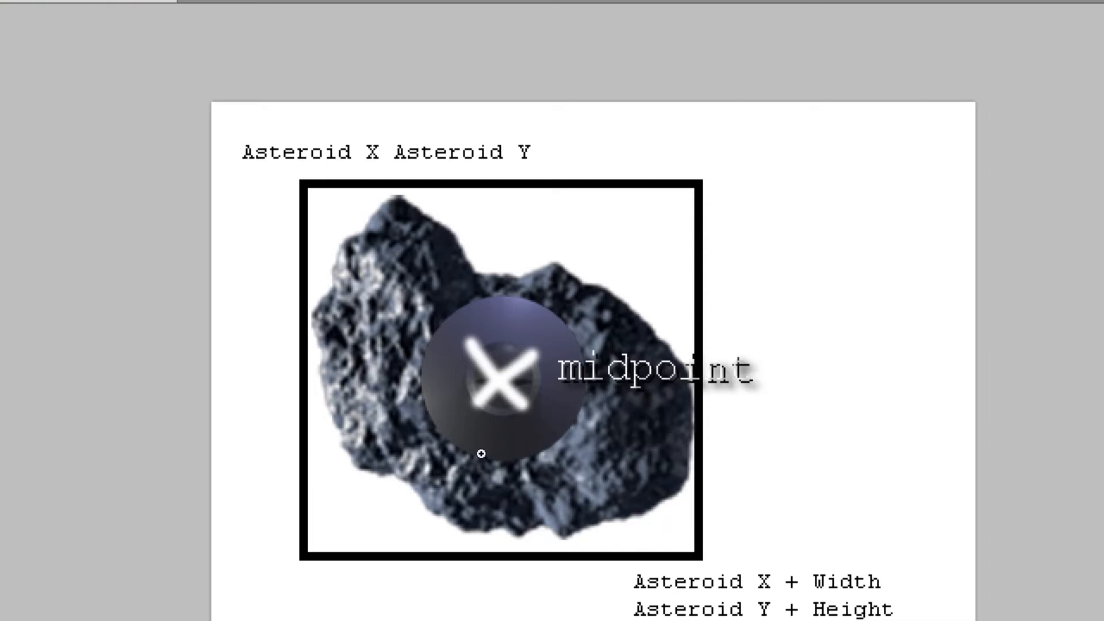
mouse_move(466, 336)
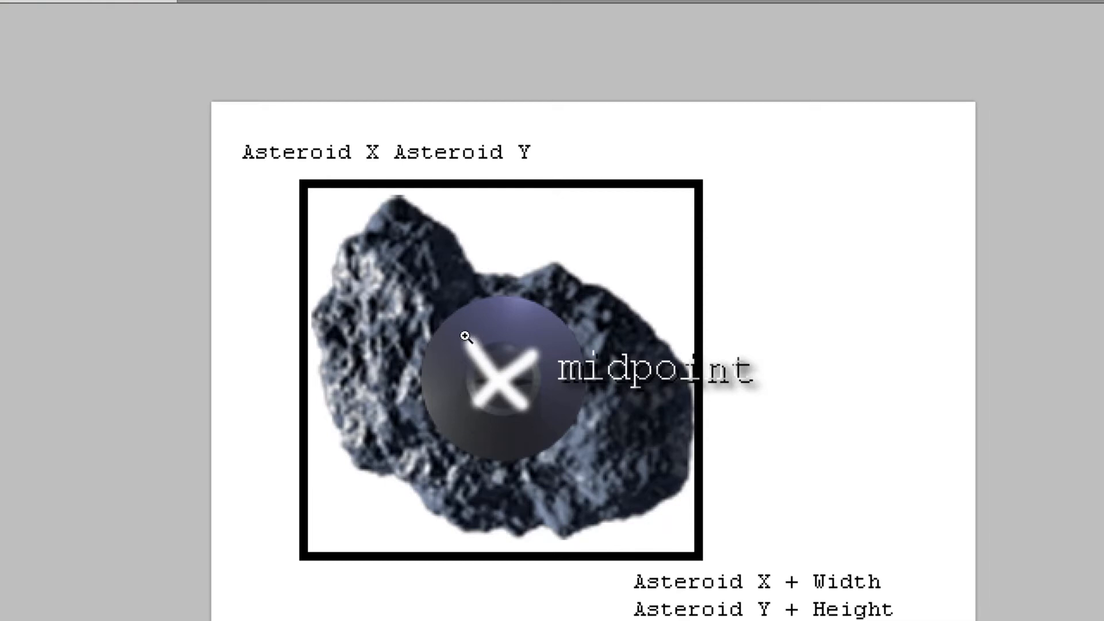
mouse_move(476, 351)
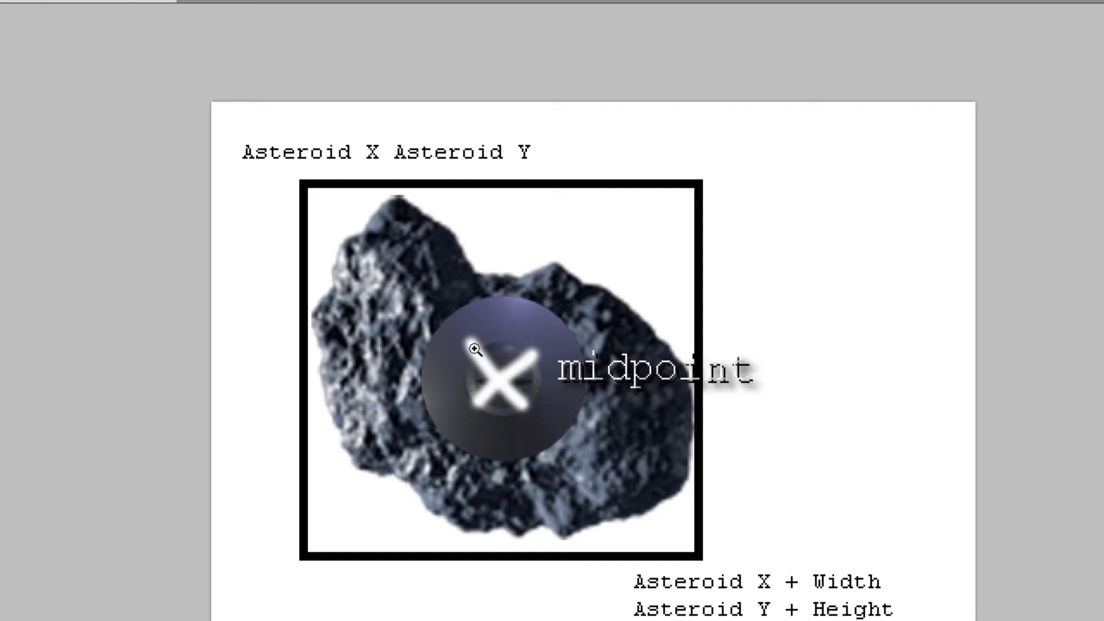
mouse_move(412, 208)
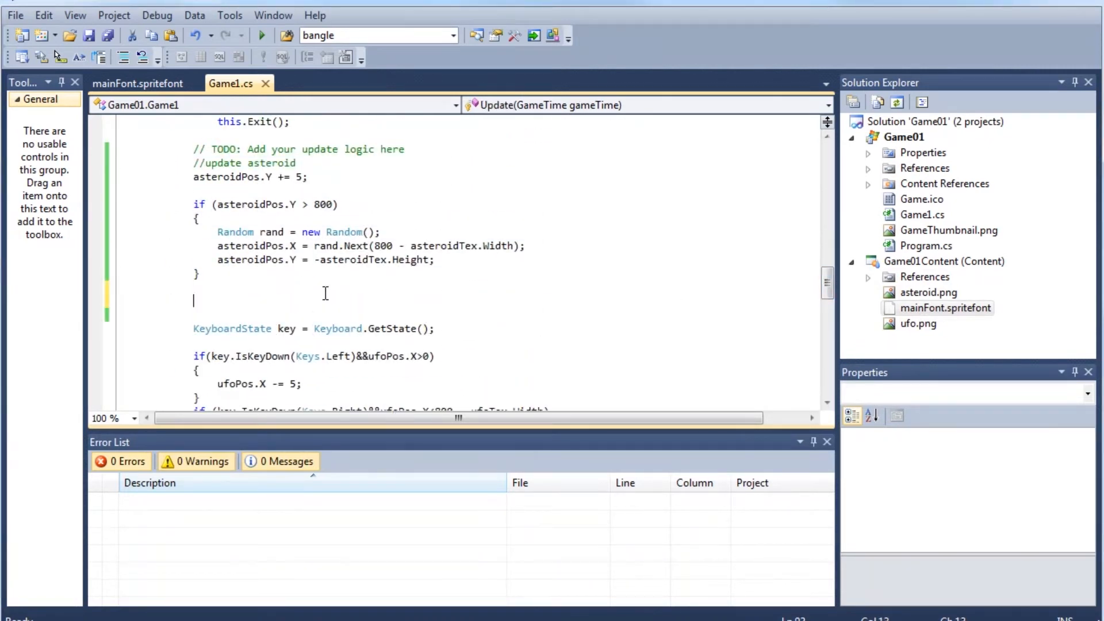
- Add int x and int y midpoint lines from ufoPos plus half ufoTex width/height in Update
key("Backspace")
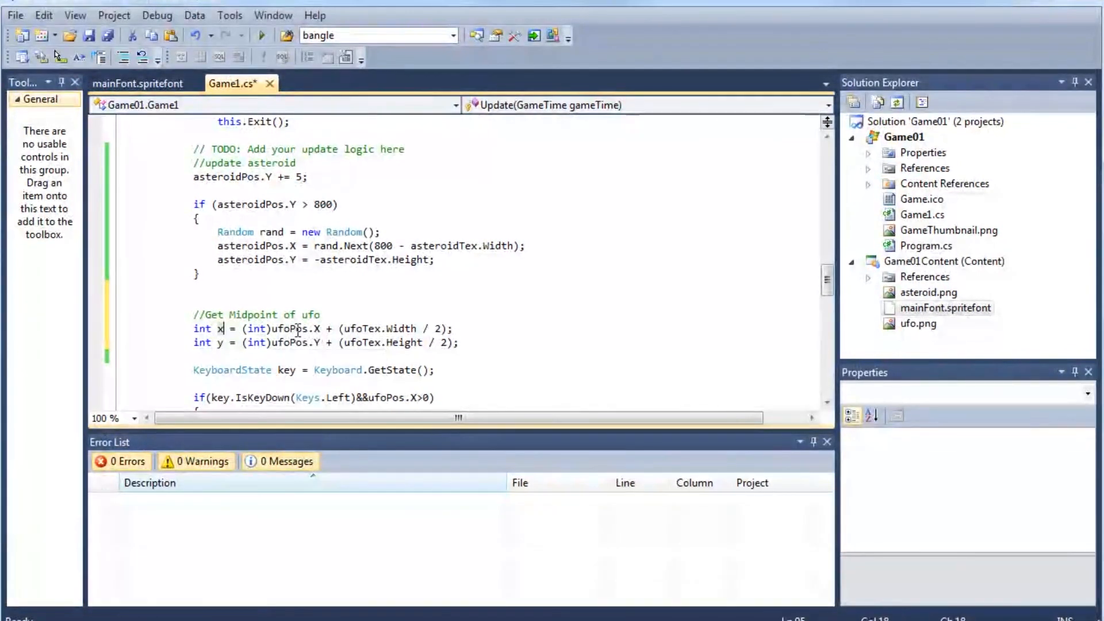
mouse_move(295, 329)
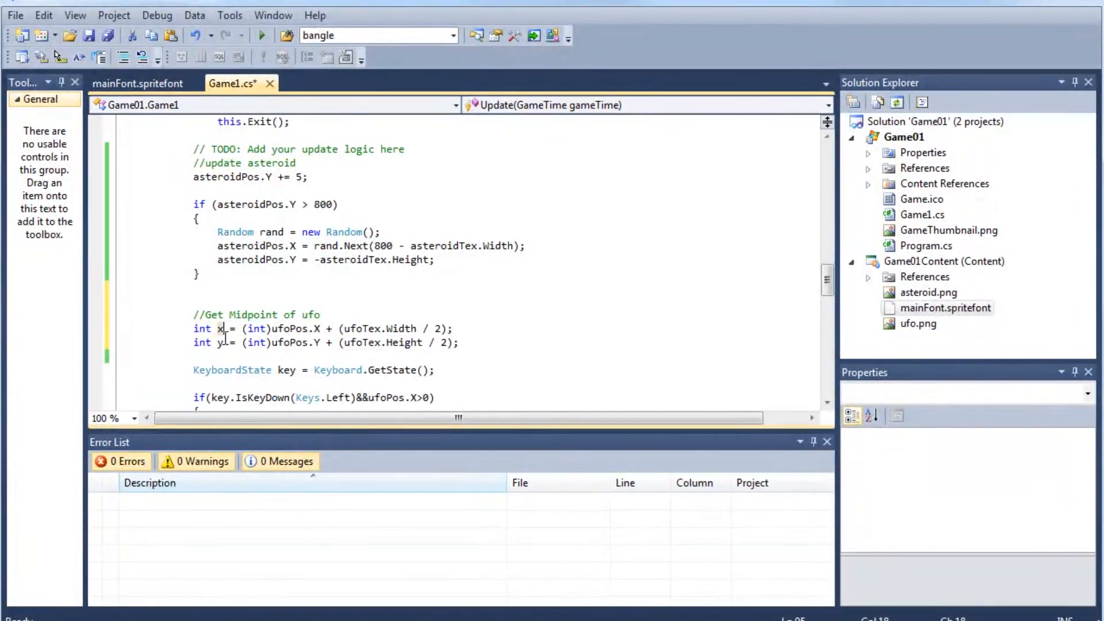
mouse_move(289, 342)
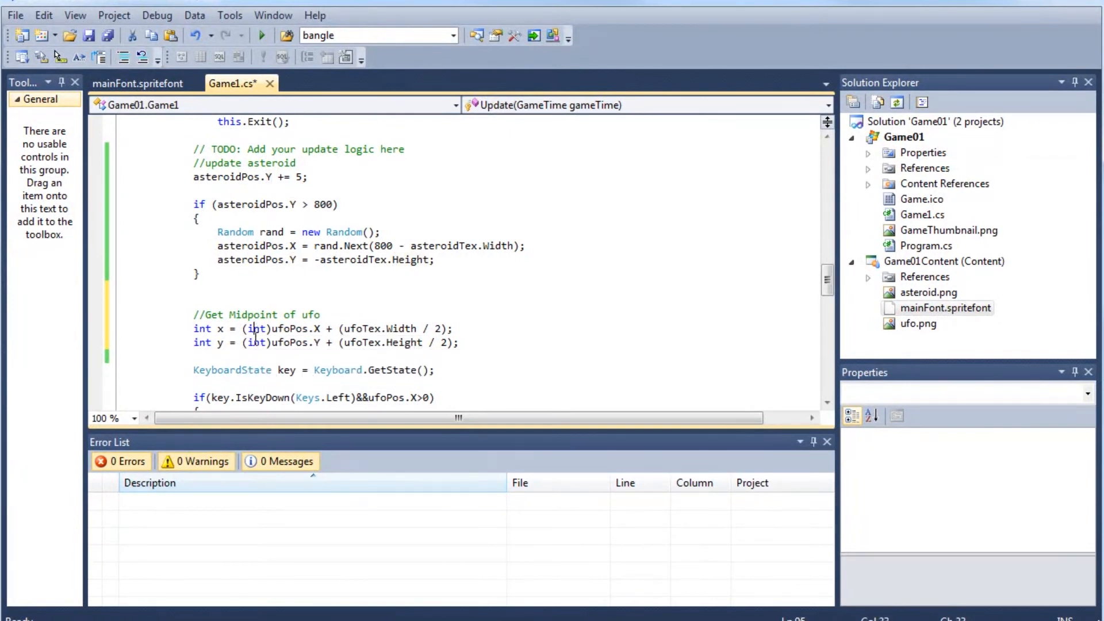
mouse_move(288, 342)
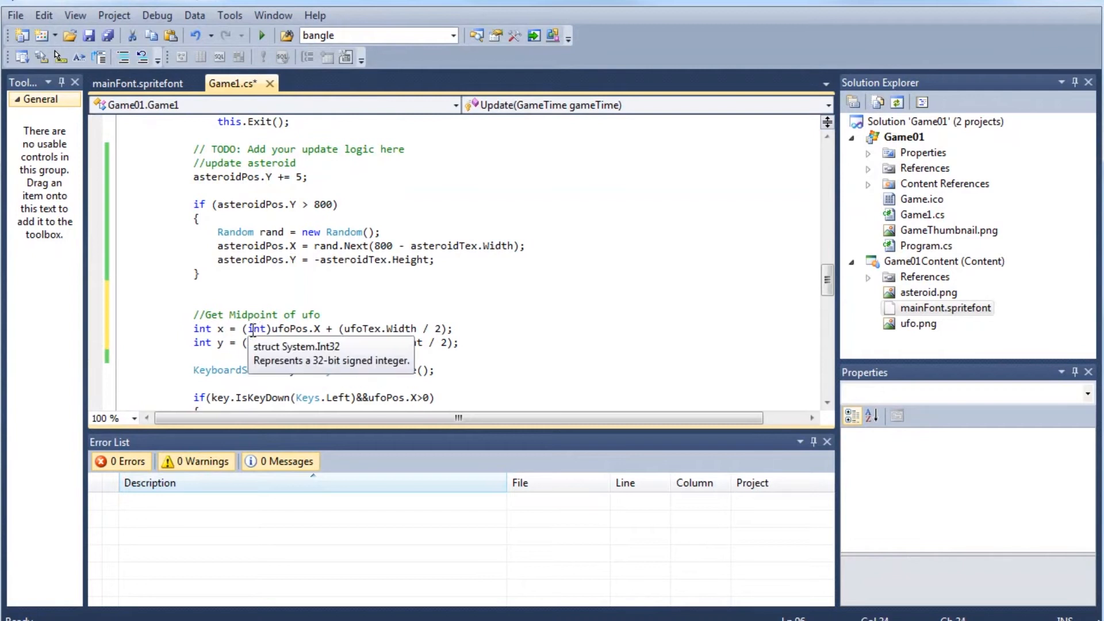
left_click(485, 345)
type("if (x > asteroidPos.X && x < asteroidPos.X + asteroidTex.Width)")
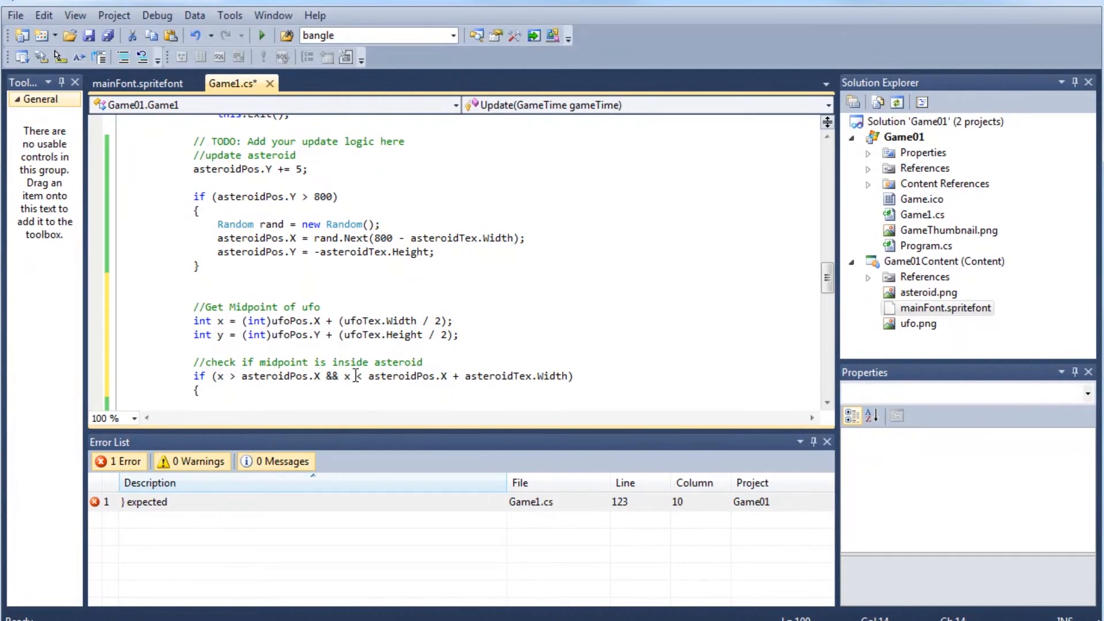
- Begin if (x > asteroidPos.X && x < asteroidPos.X + asteroidTex.Width) below the midpoint lines
double_click(402, 376)
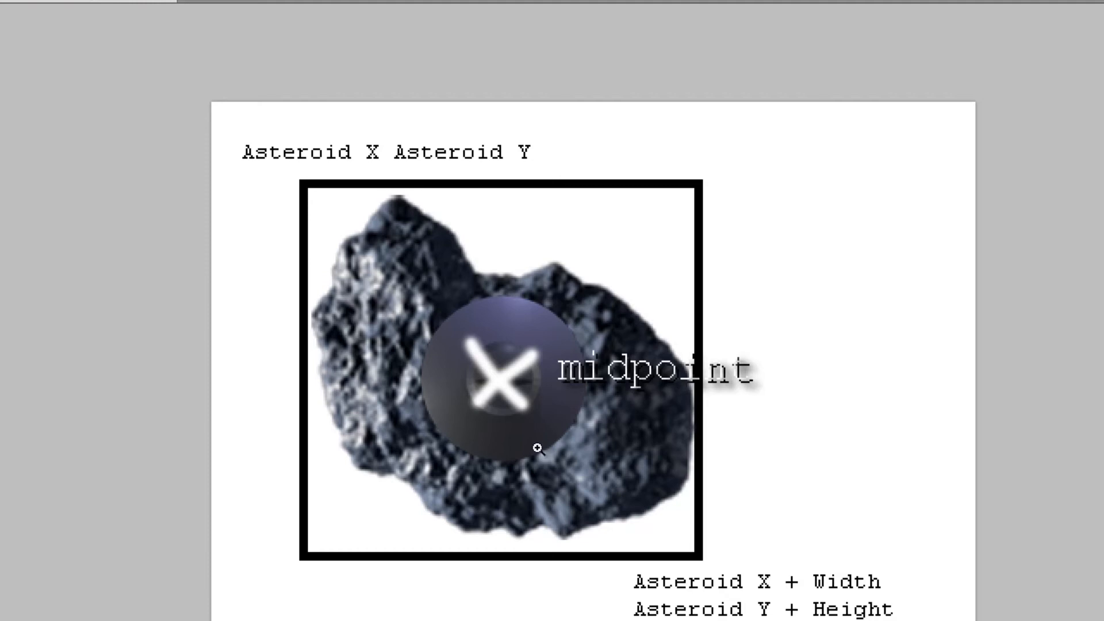
mouse_move(636, 253)
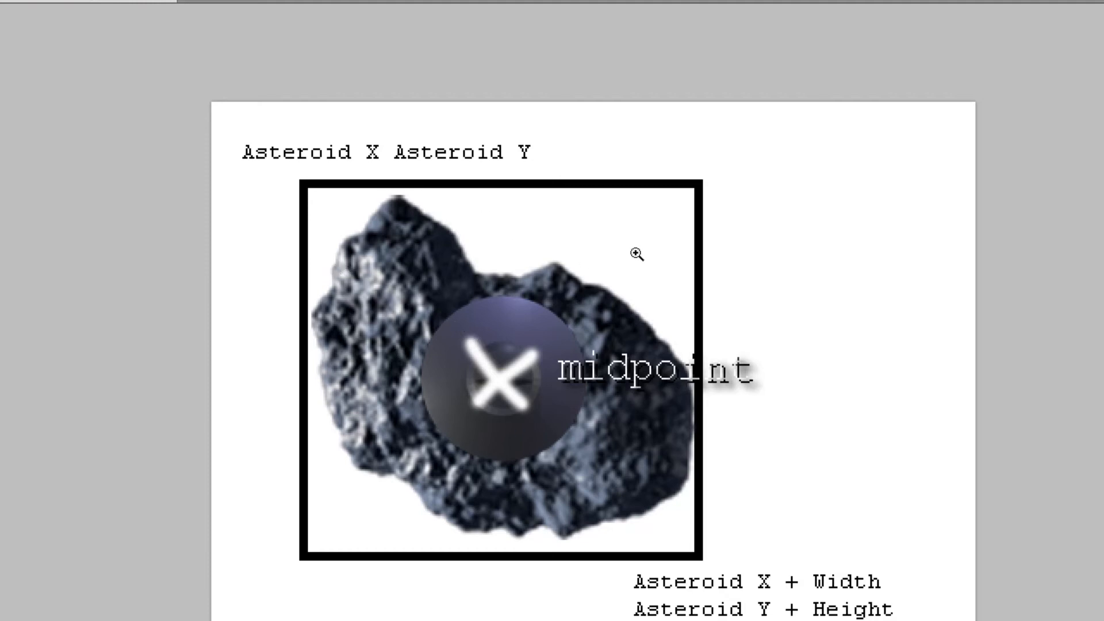
mouse_move(330, 593)
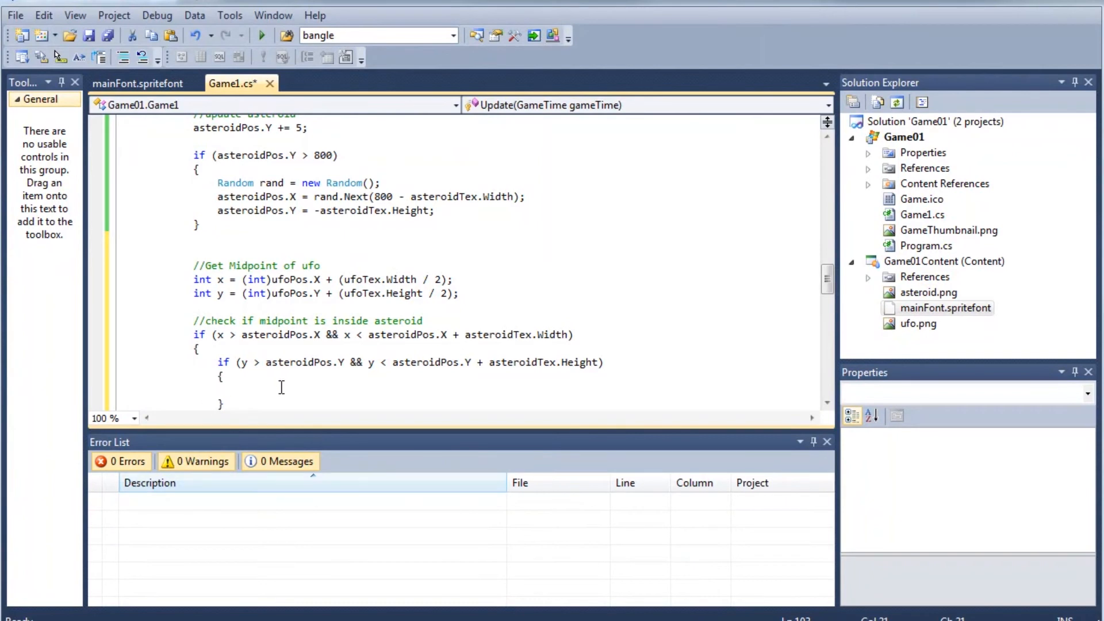
- Inside the nested Y-range check, set score = 0; //reset score on collision
type("score = 0; //reset score")
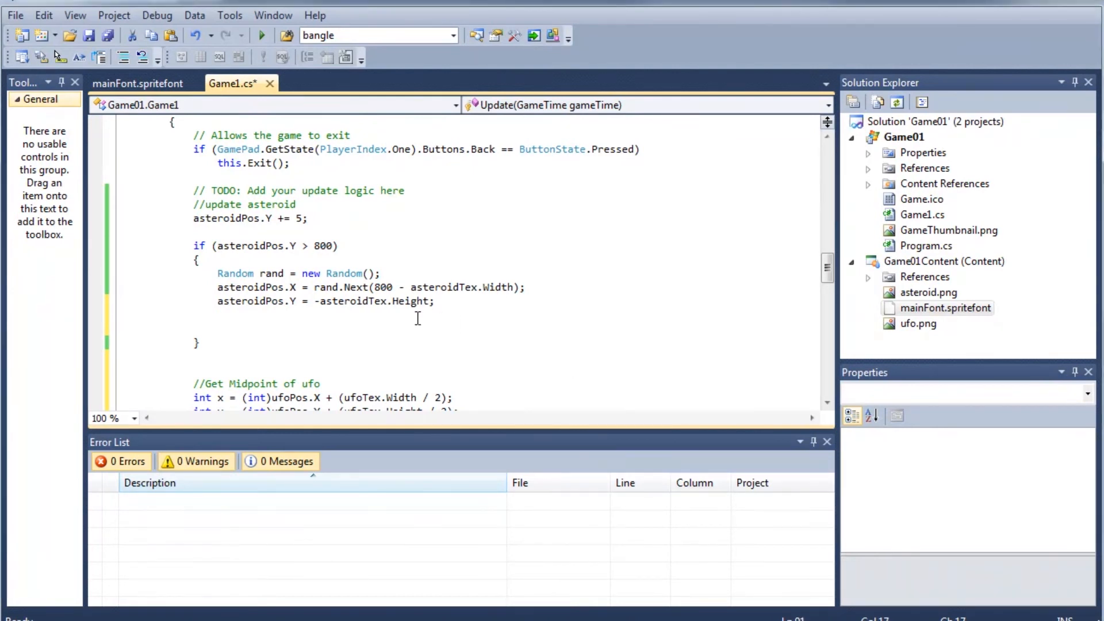
- Add score += 10; in the asteroidPos.Y > 800 block and start debugging to test
type("score += 10;")
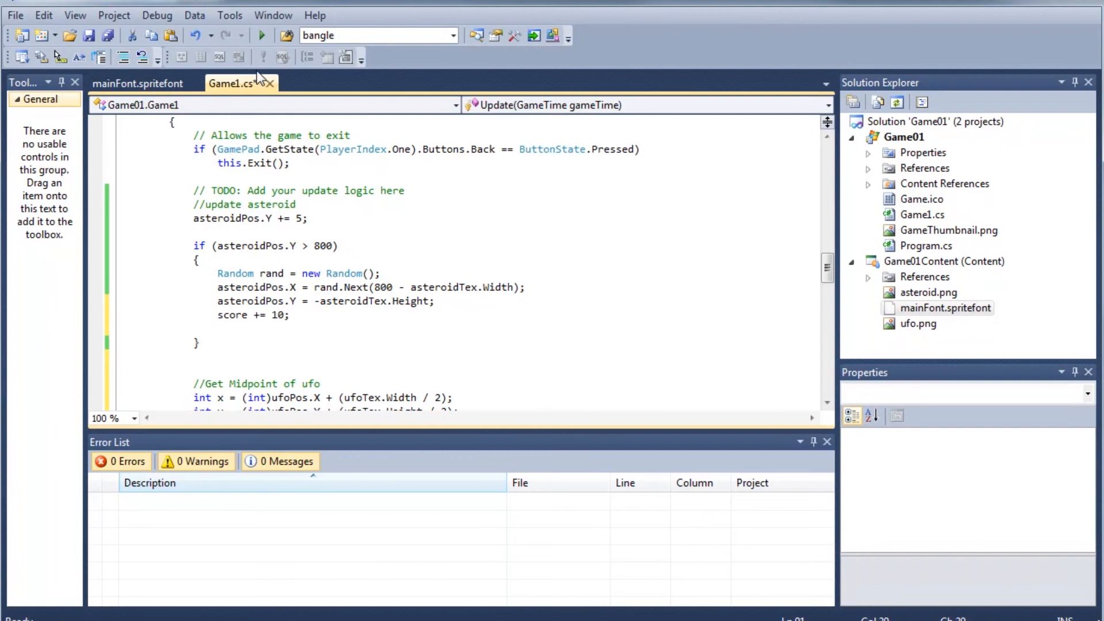
left_click(262, 36)
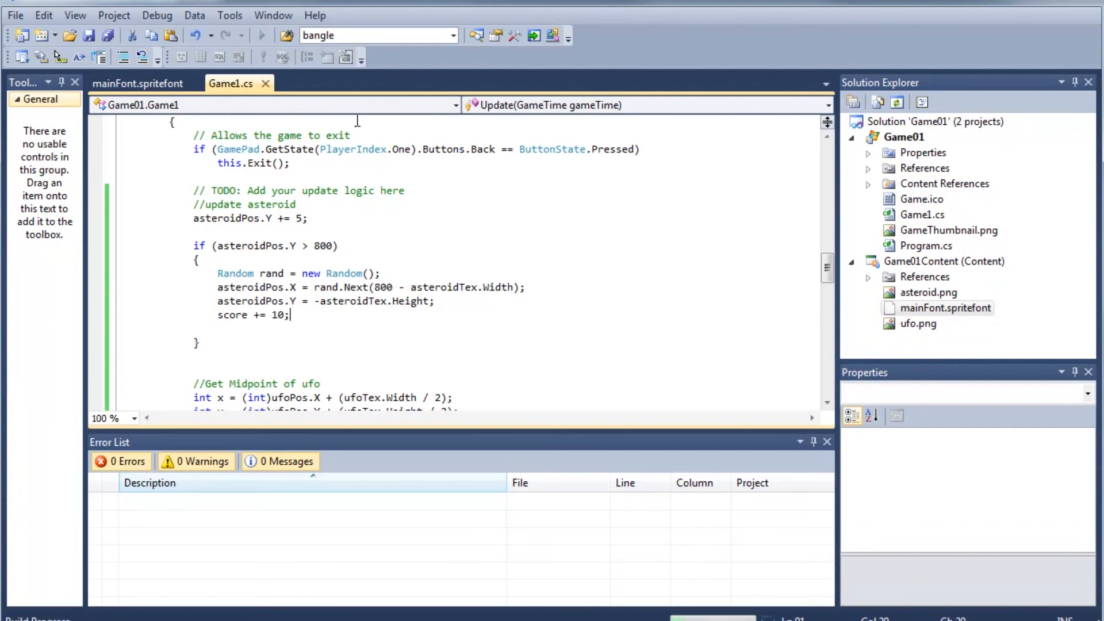
left_click(261, 36)
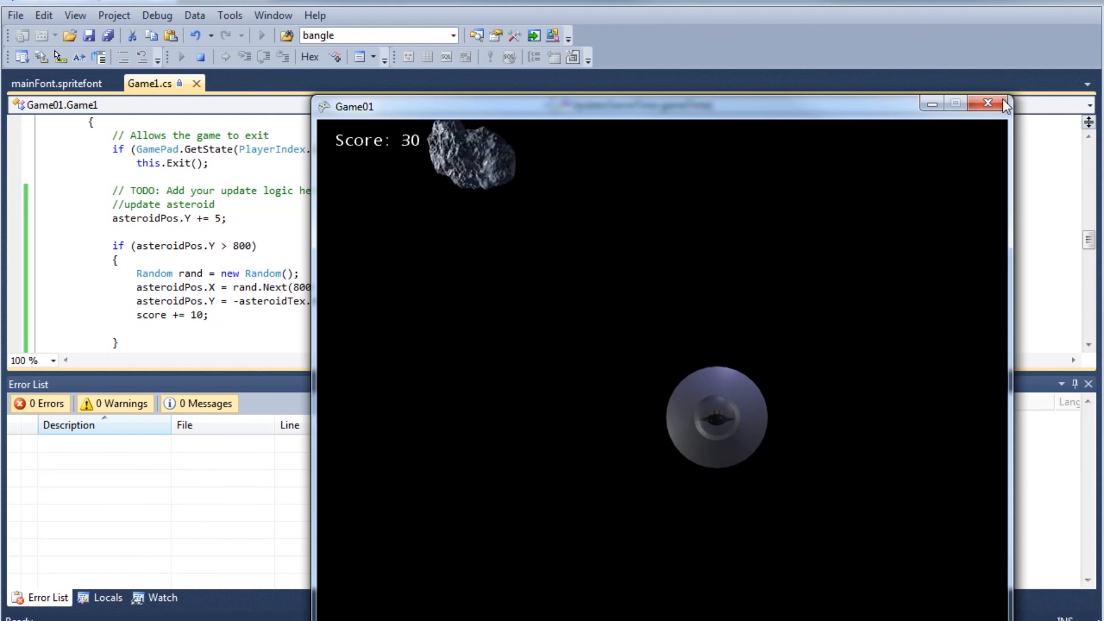
left_click(987, 104)
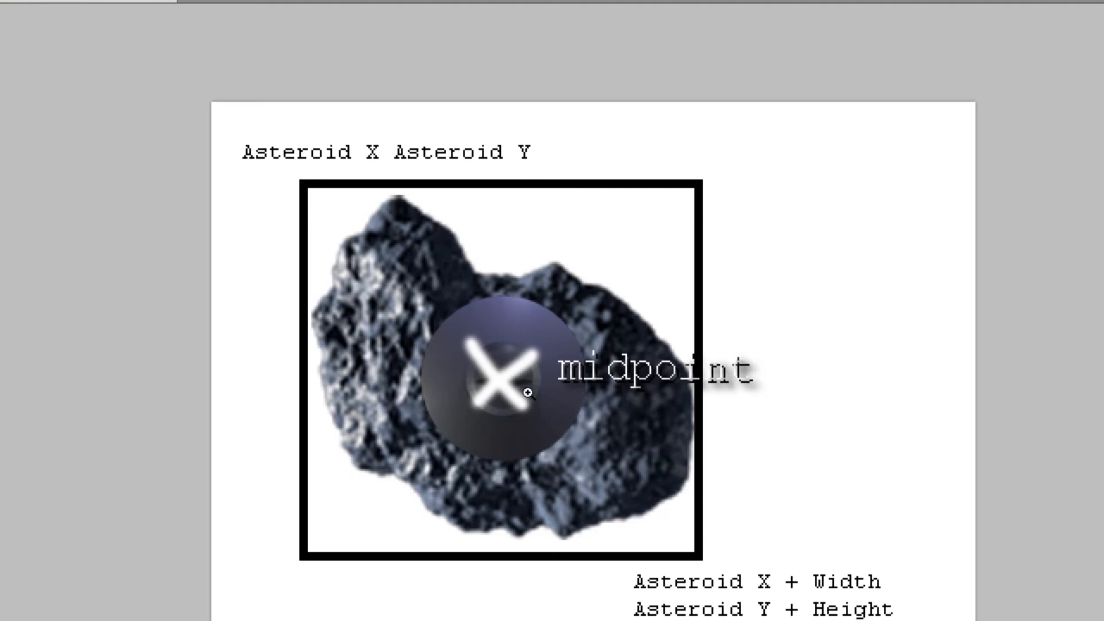
mouse_move(481, 312)
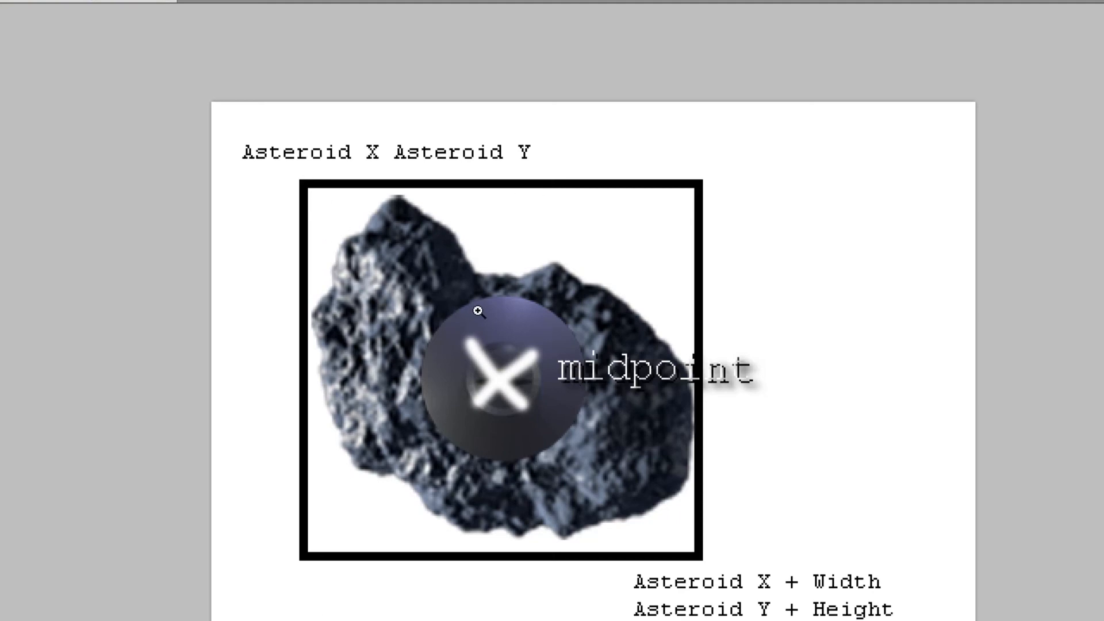
mouse_move(457, 372)
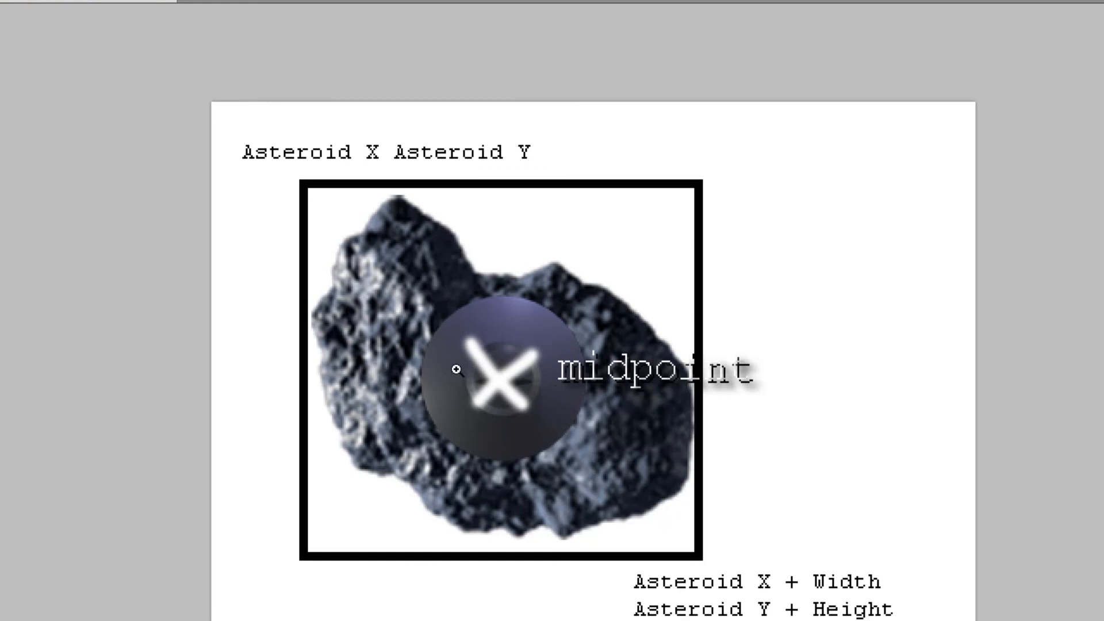
mouse_move(1005, 244)
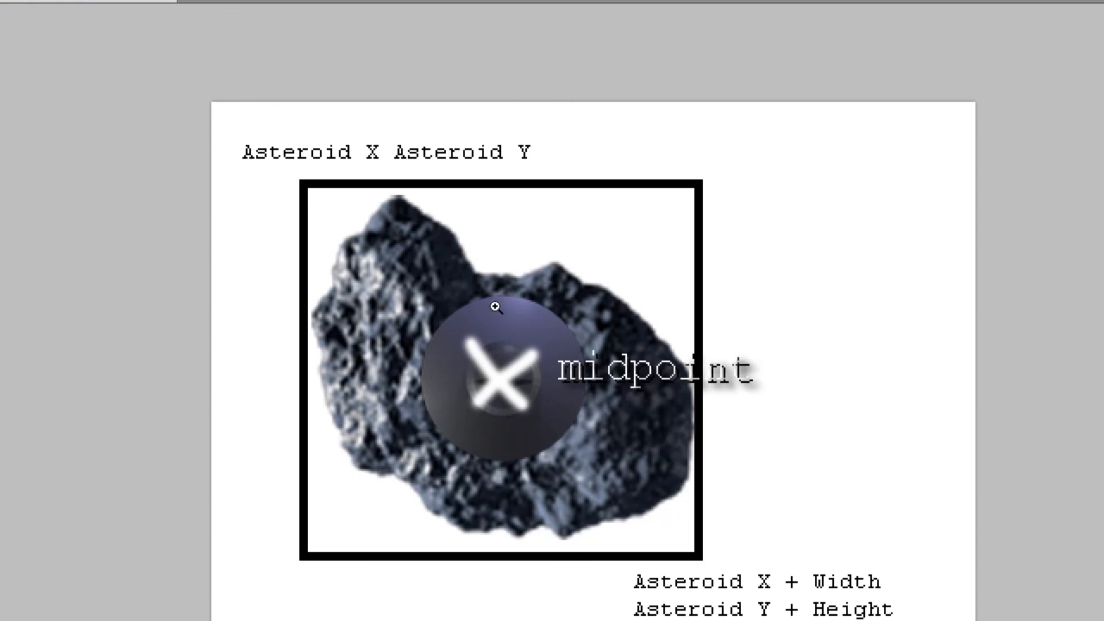
mouse_move(497, 307)
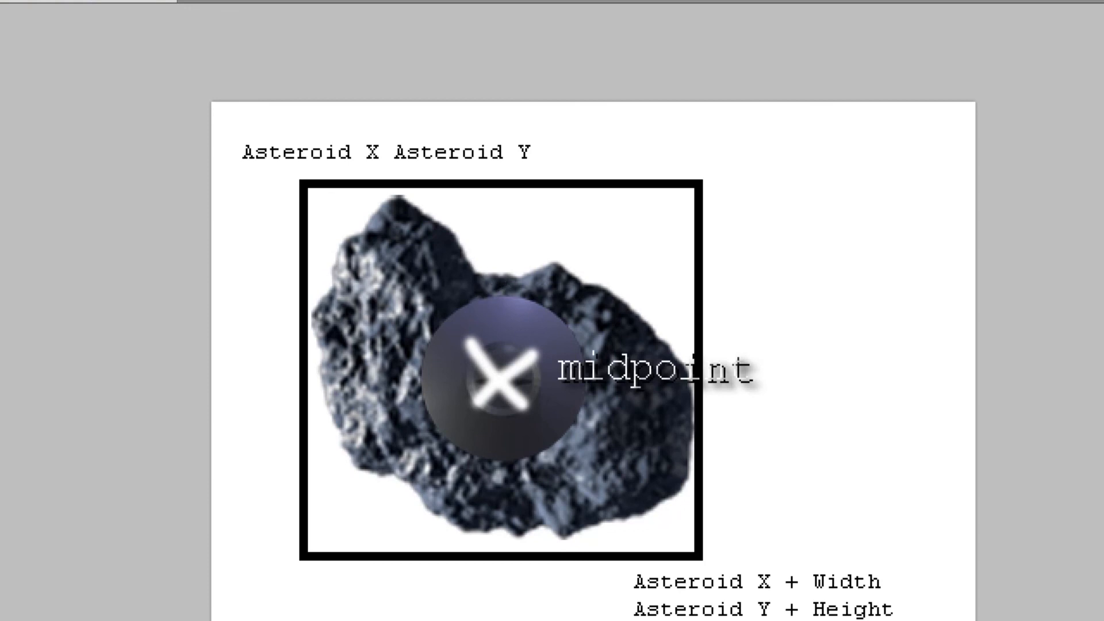